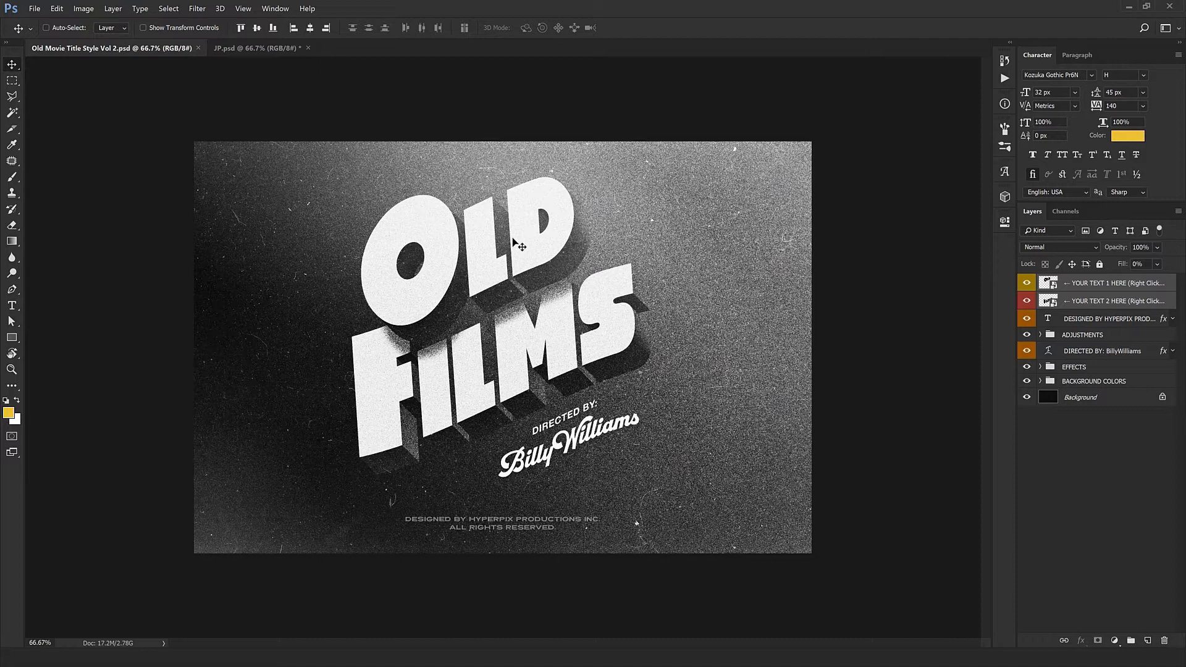
pyautogui.moveTo(559, 302)
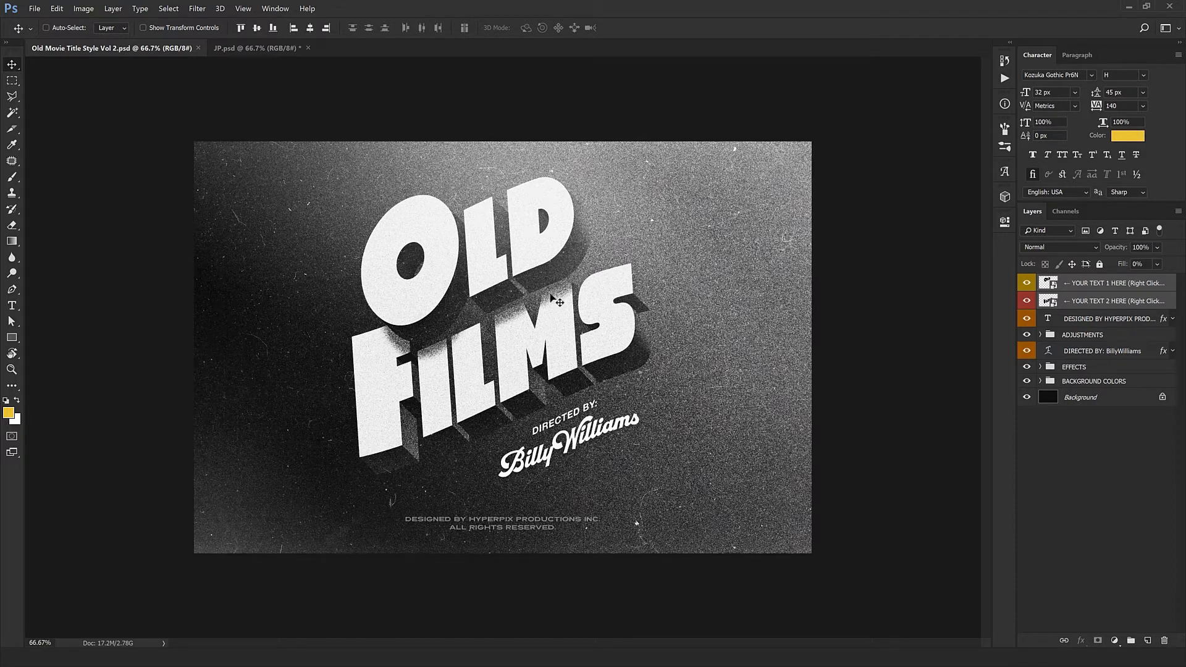
pyautogui.moveTo(548, 279)
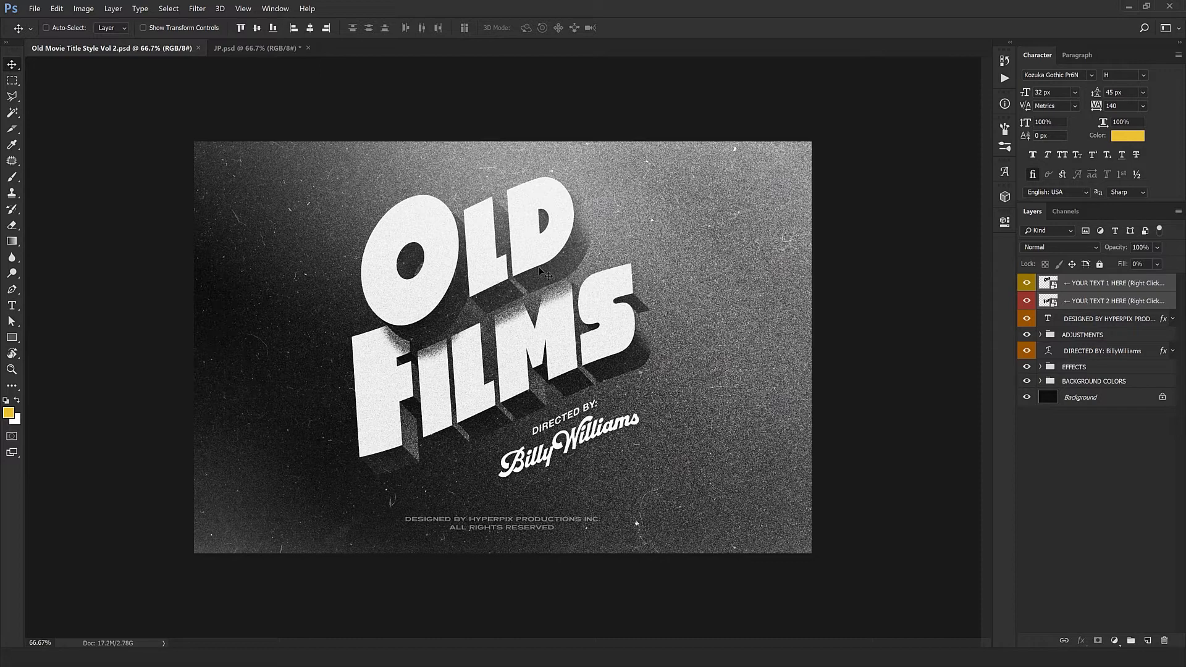
pyautogui.moveTo(613, 454)
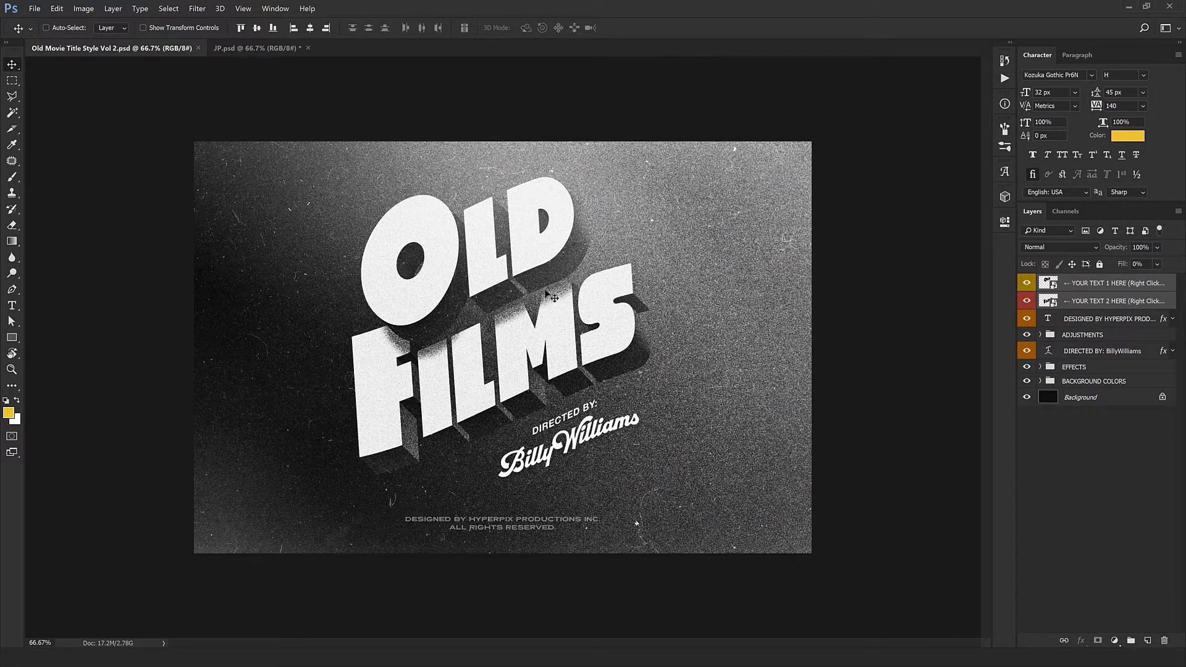
# Step: Switch to the JP.psd document showing the flattened Japanese title
pyautogui.click(257, 47)
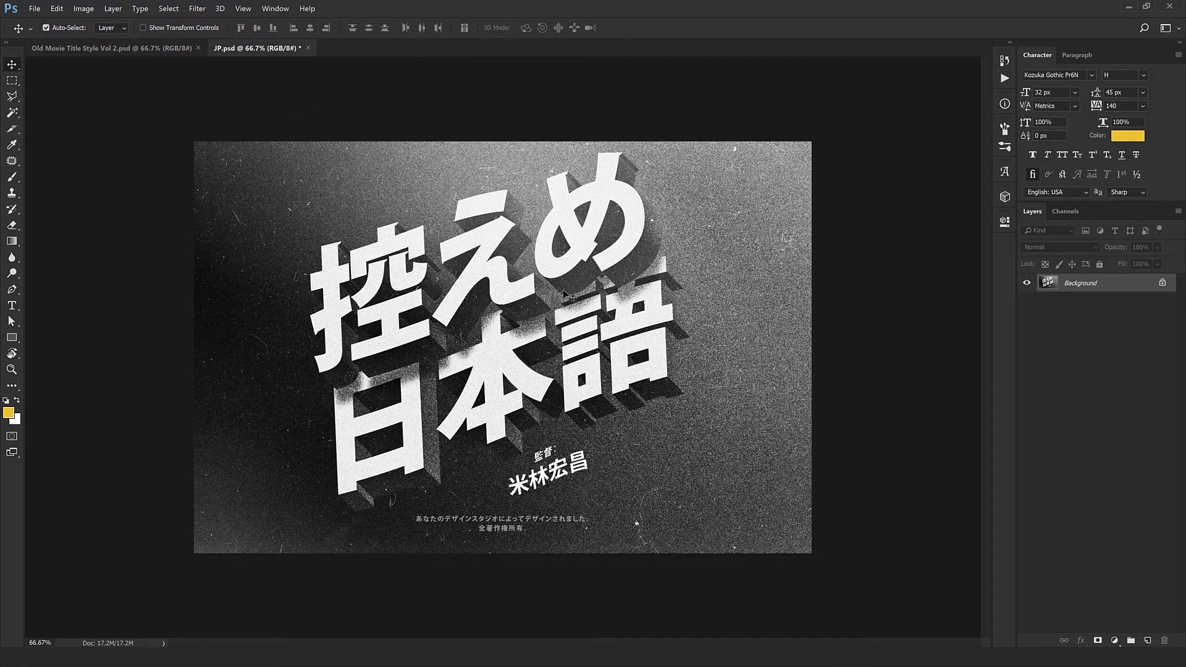
pyautogui.moveTo(594, 253)
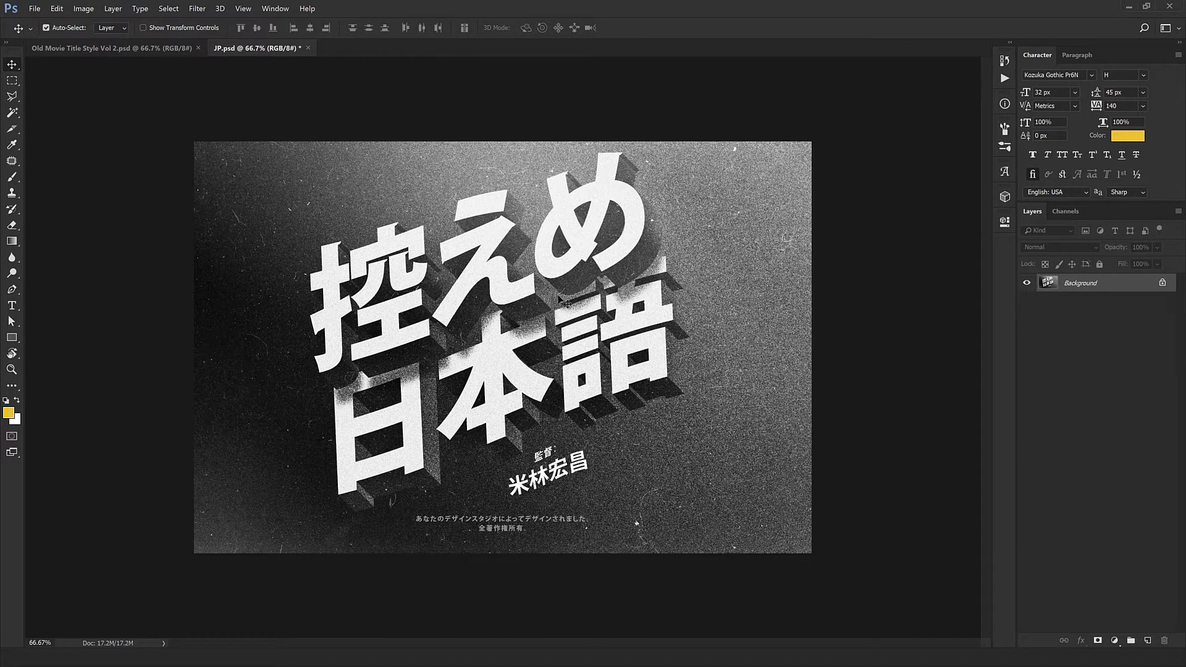
# Step: Close the JP.psd tab, leaving the layered Old Films template open
pyautogui.click(308, 48)
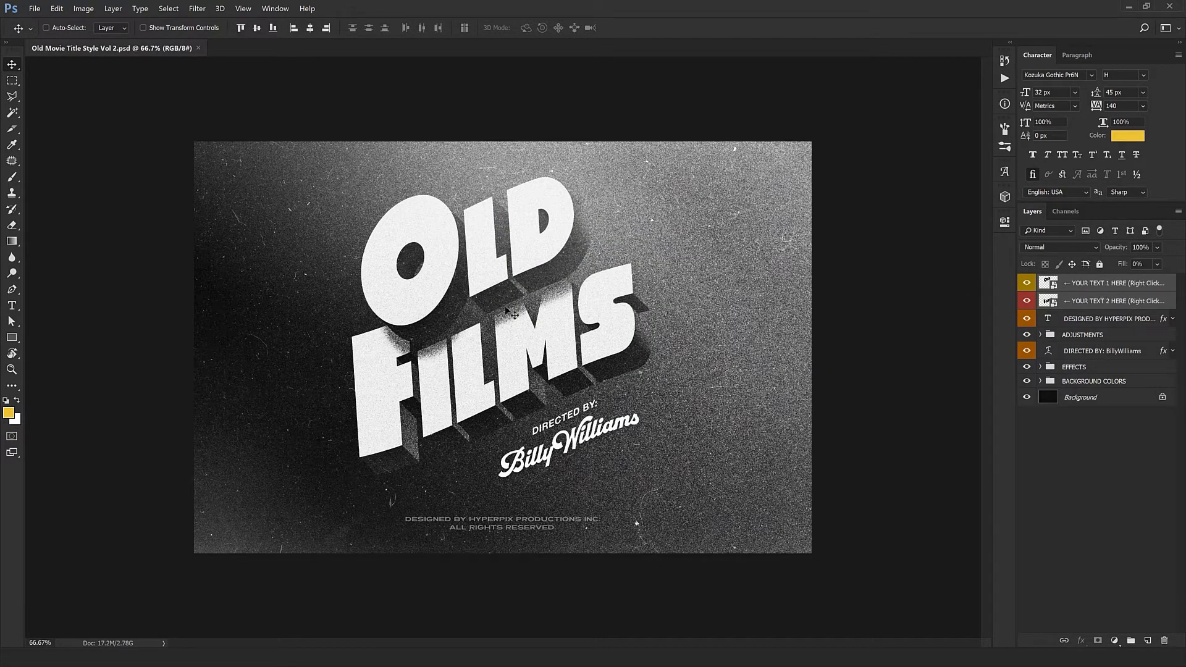
pyautogui.moveTo(787, 333)
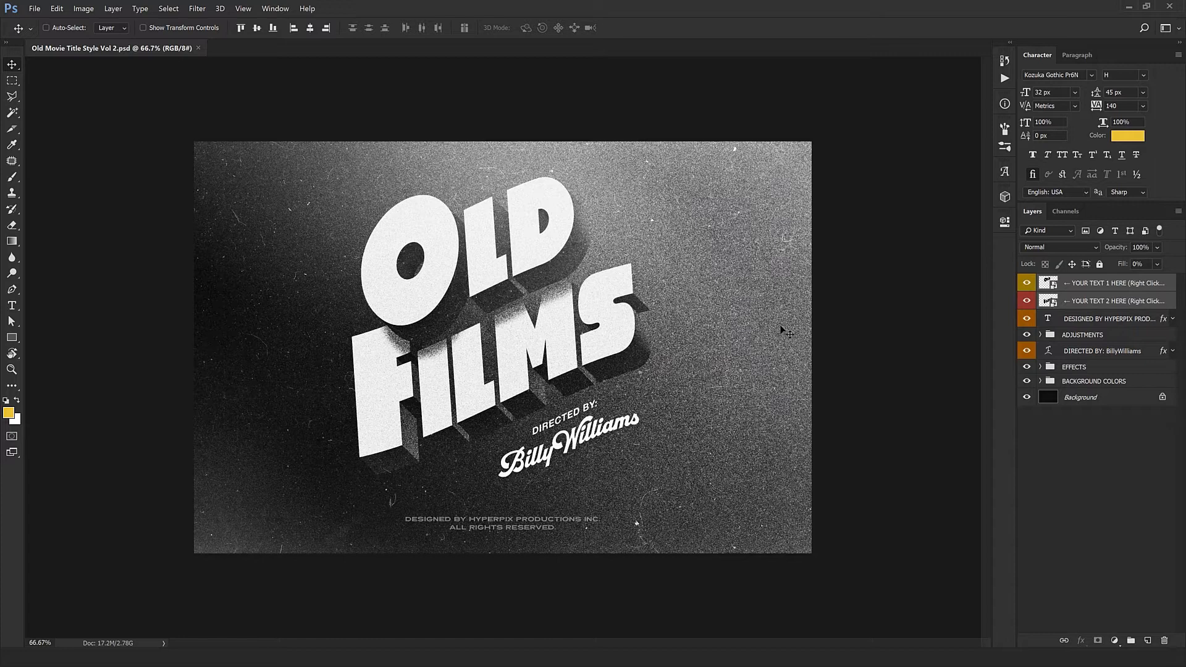
pyautogui.moveTo(775, 323)
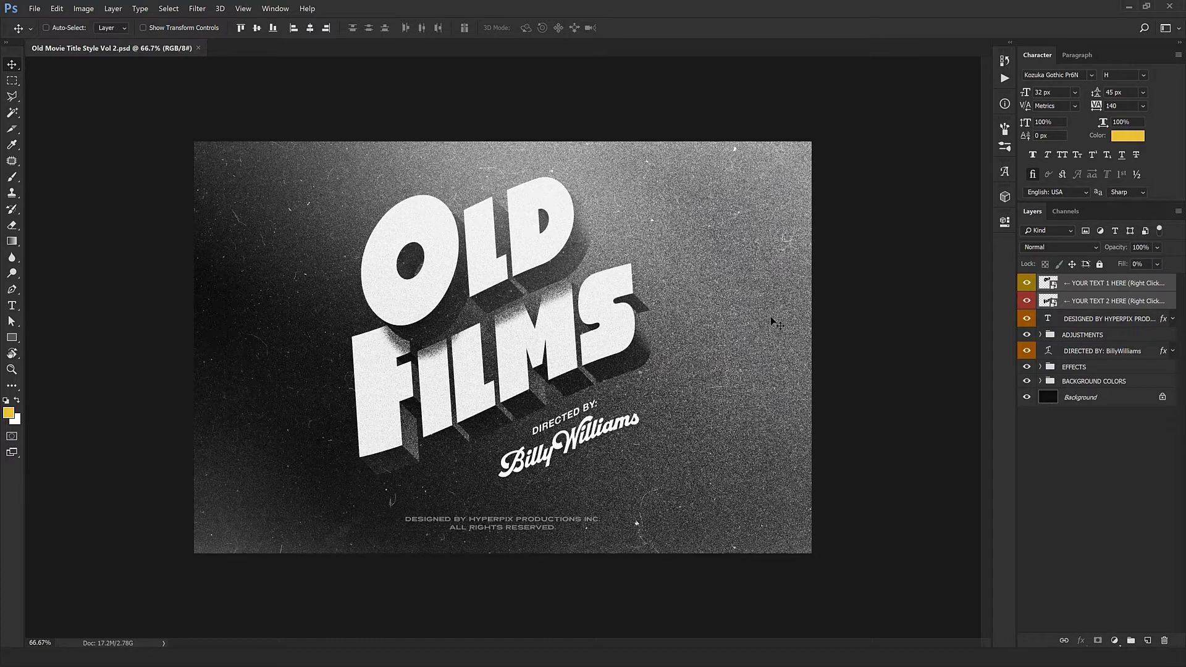
pyautogui.moveTo(873, 291)
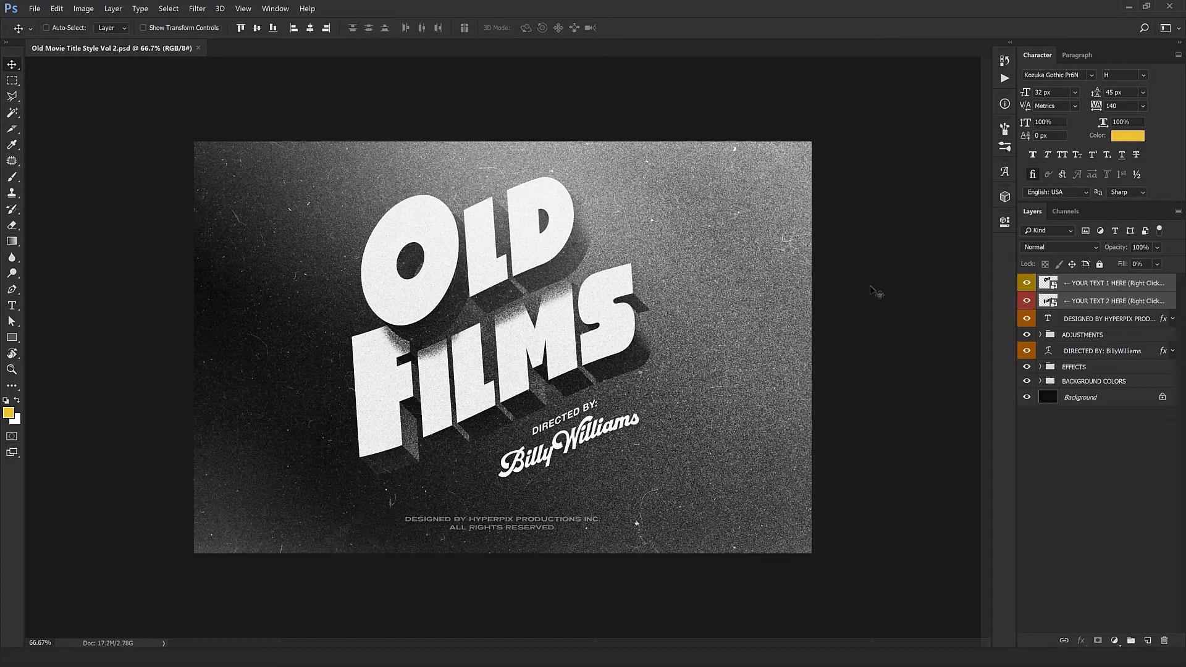
pyautogui.moveTo(1089, 378)
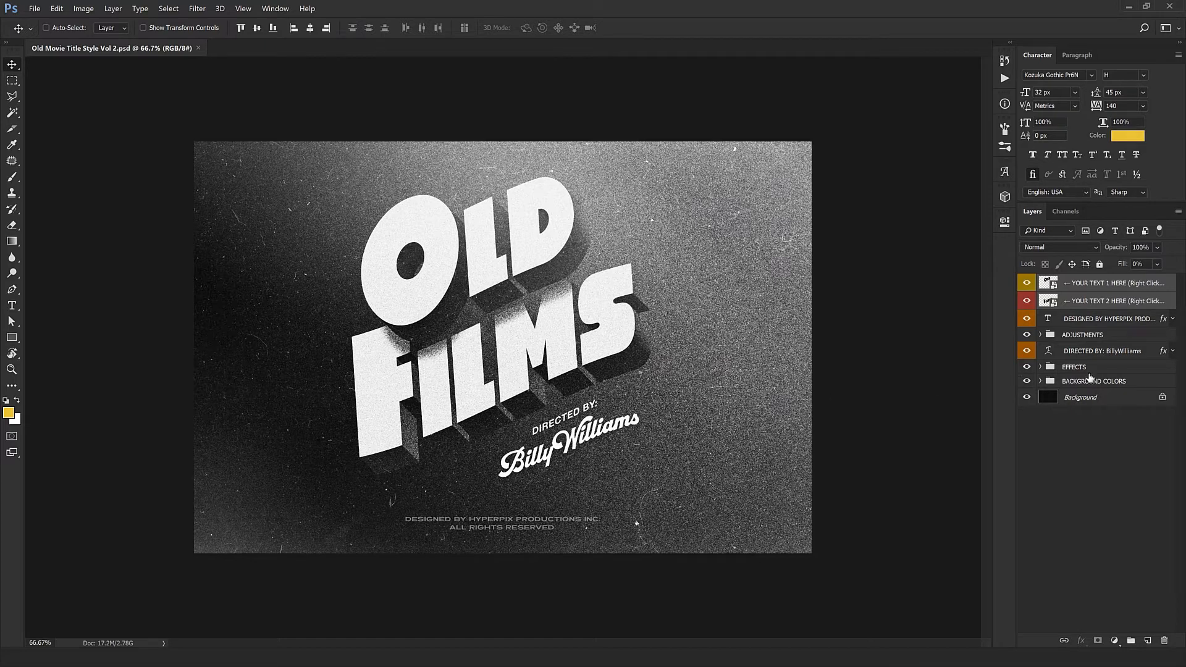
# Step: Expand EFFECTS and TEXT 2, then hide the EXTRUSION groups of TEXT 1 and TEXT 2
pyautogui.click(1040, 367)
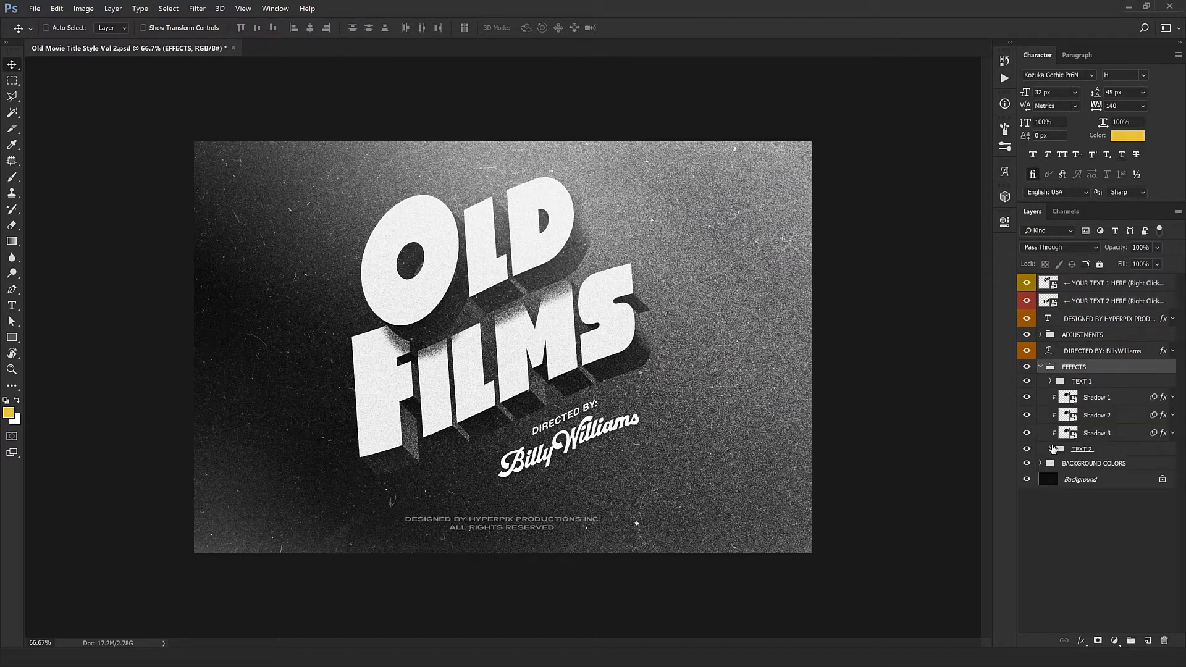
pyautogui.click(1040, 381)
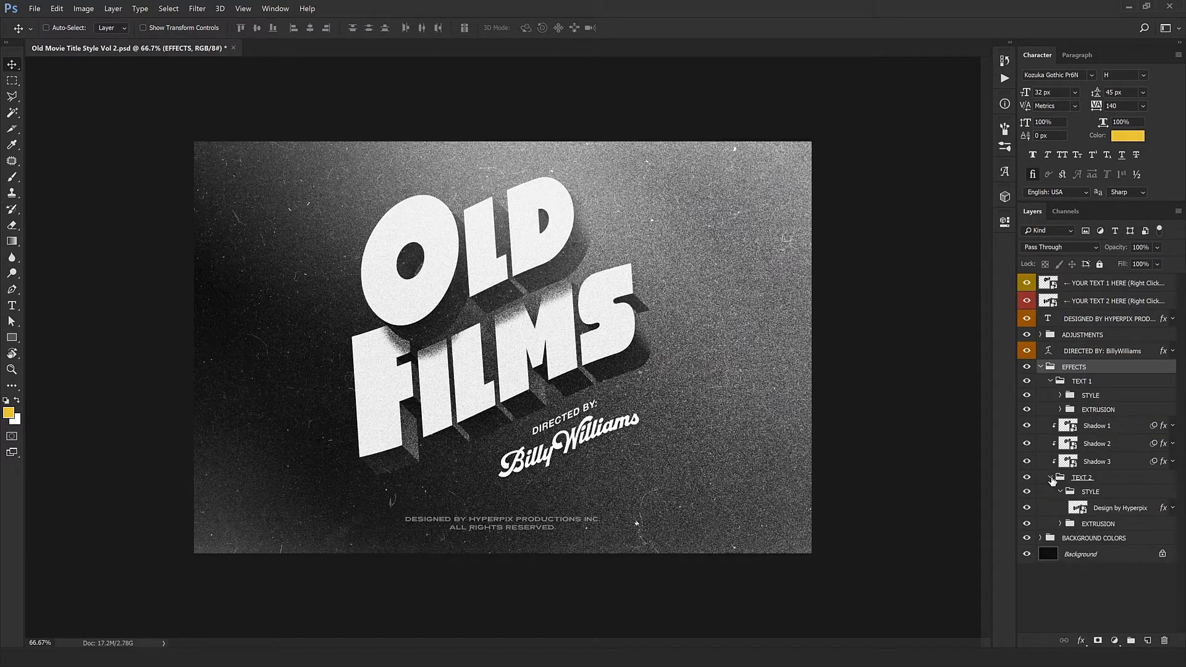
pyautogui.click(1097, 409)
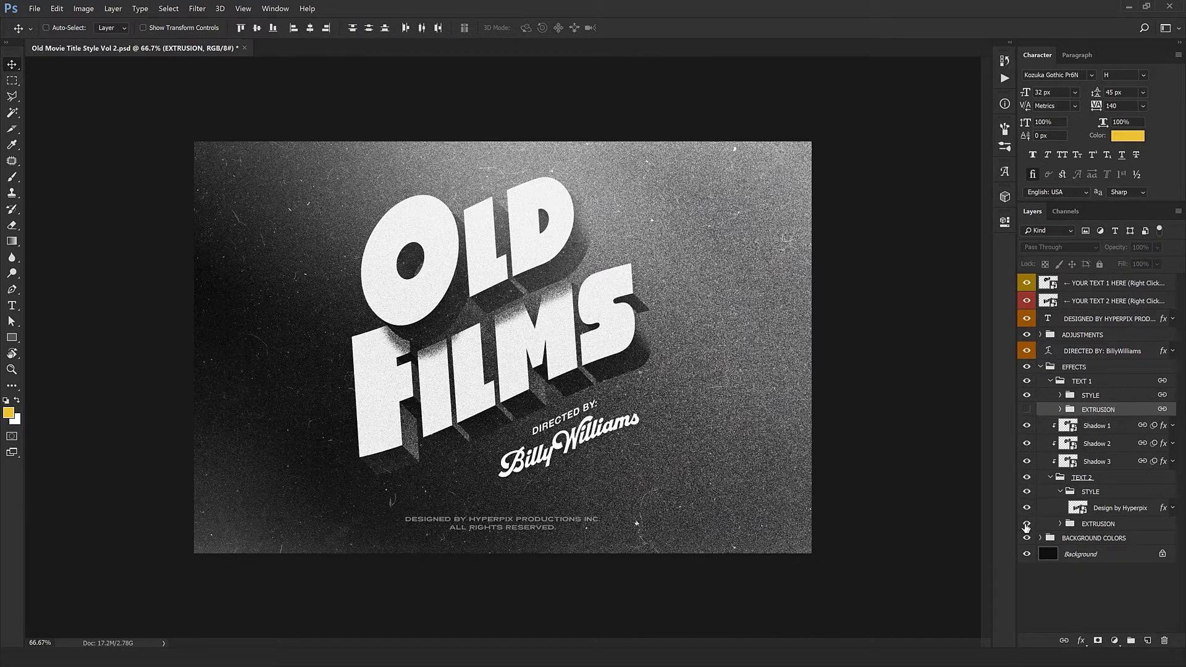
pyautogui.click(1027, 409)
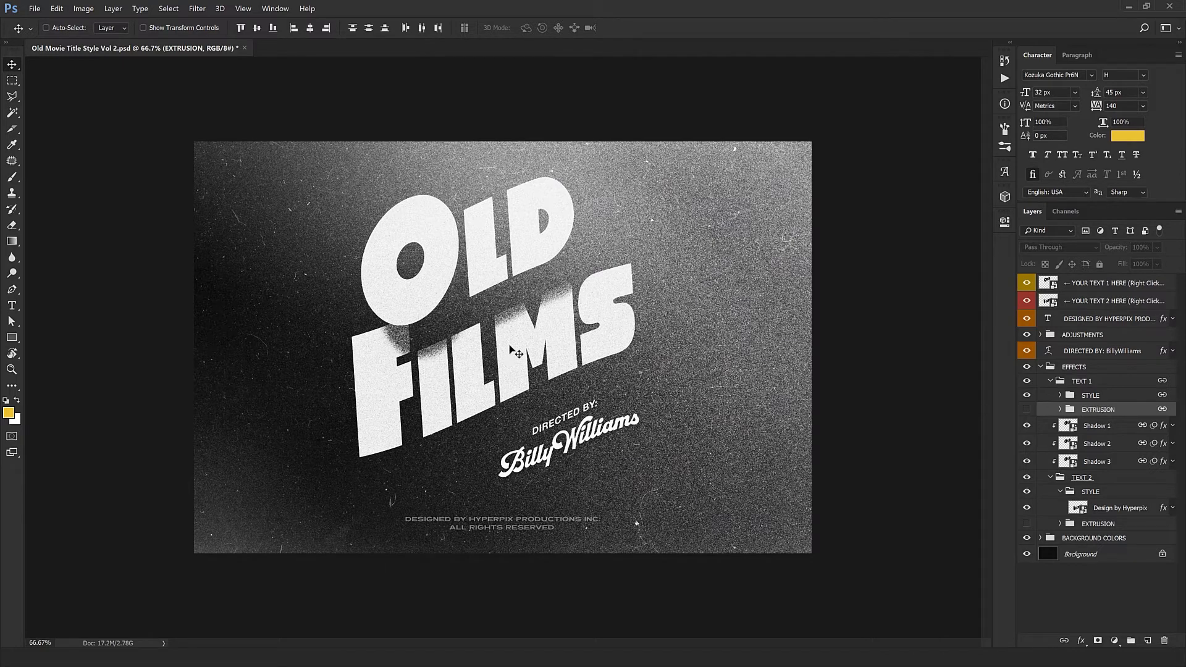
pyautogui.moveTo(513, 353)
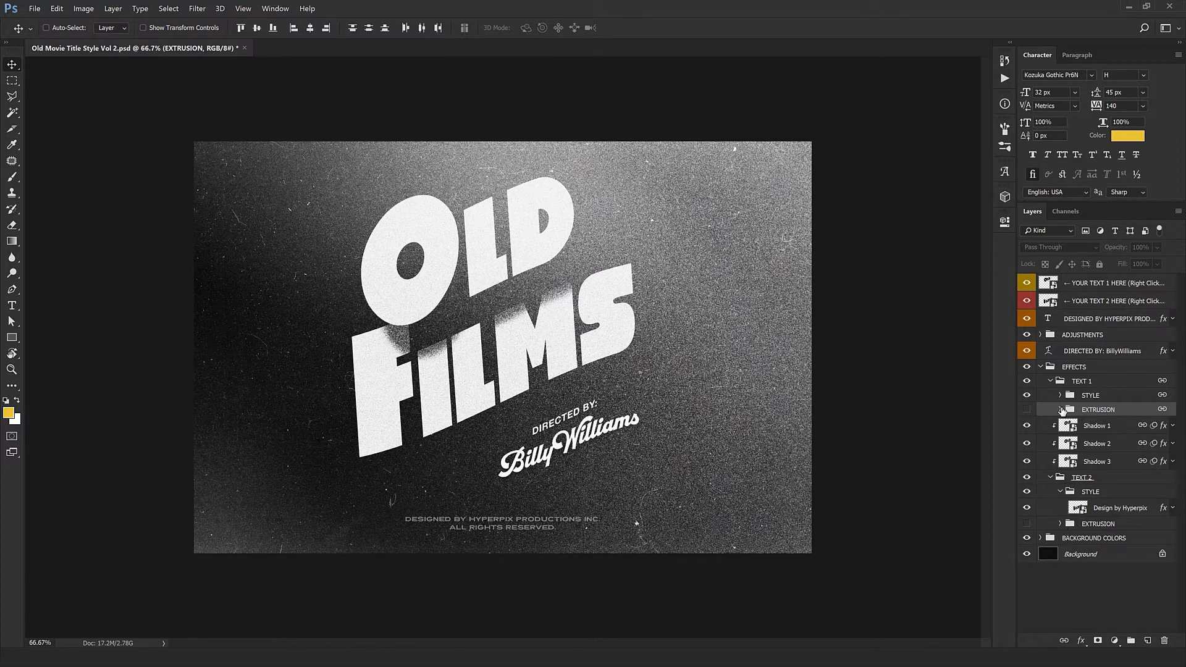
# Step: Inspect TEXT 1's EXTRUSION group contents, collapse it, and select the top text placeholder
pyautogui.click(1059, 409)
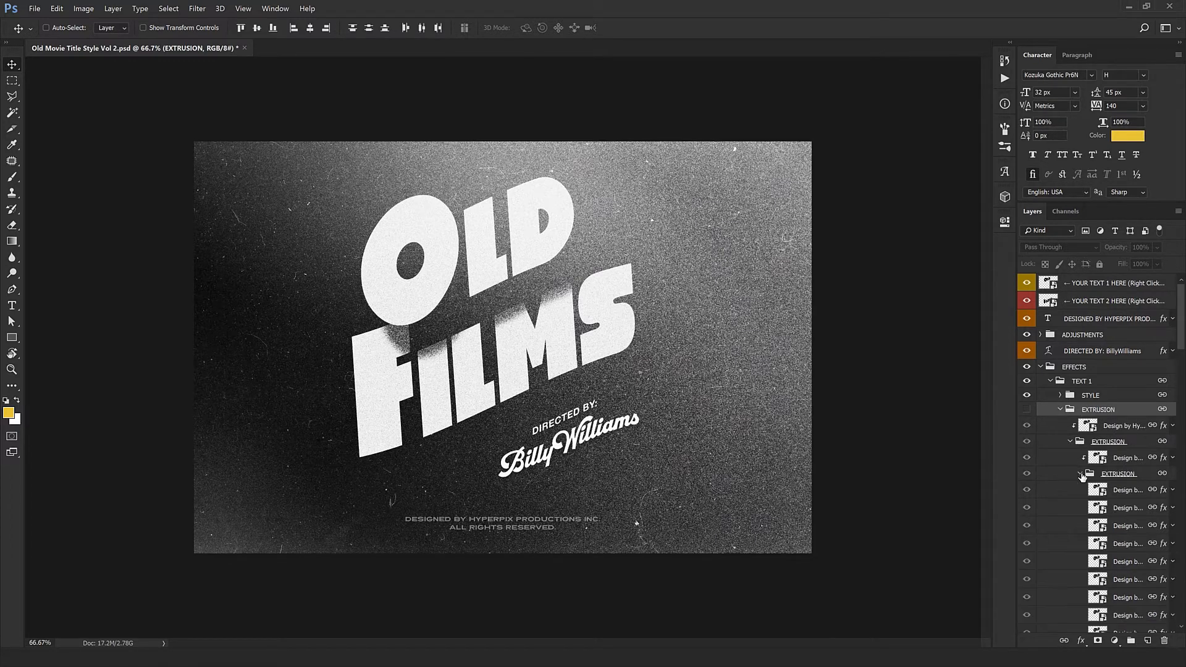
pyautogui.scroll(-3)
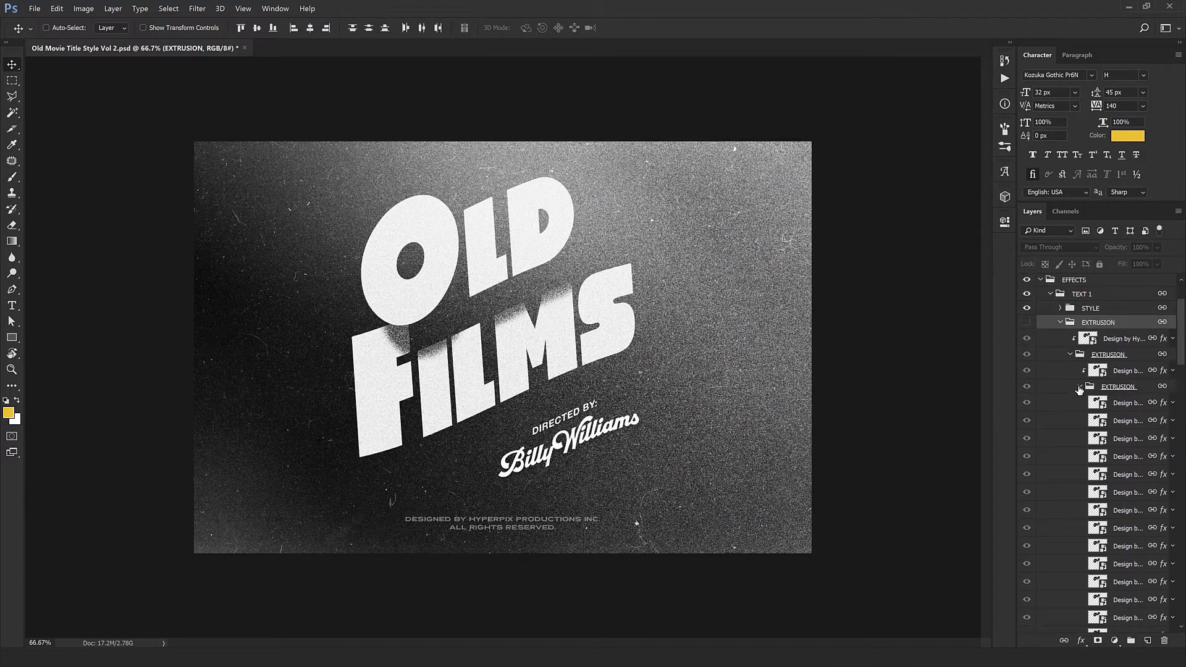
pyautogui.scroll(3)
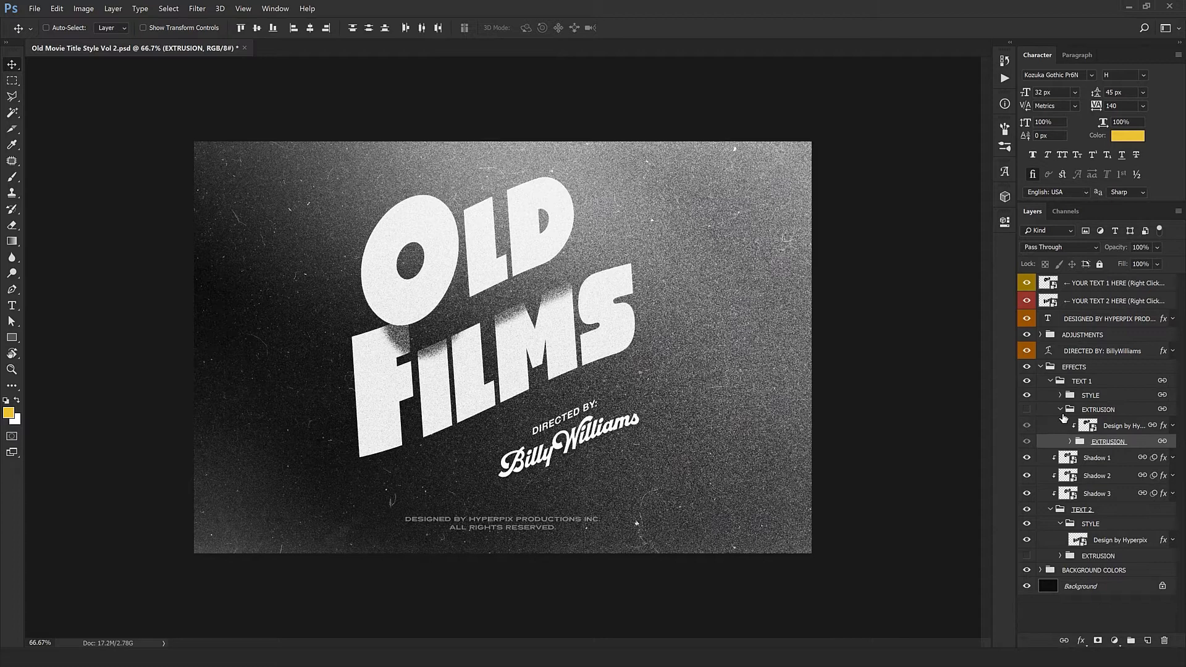
pyautogui.click(1058, 409)
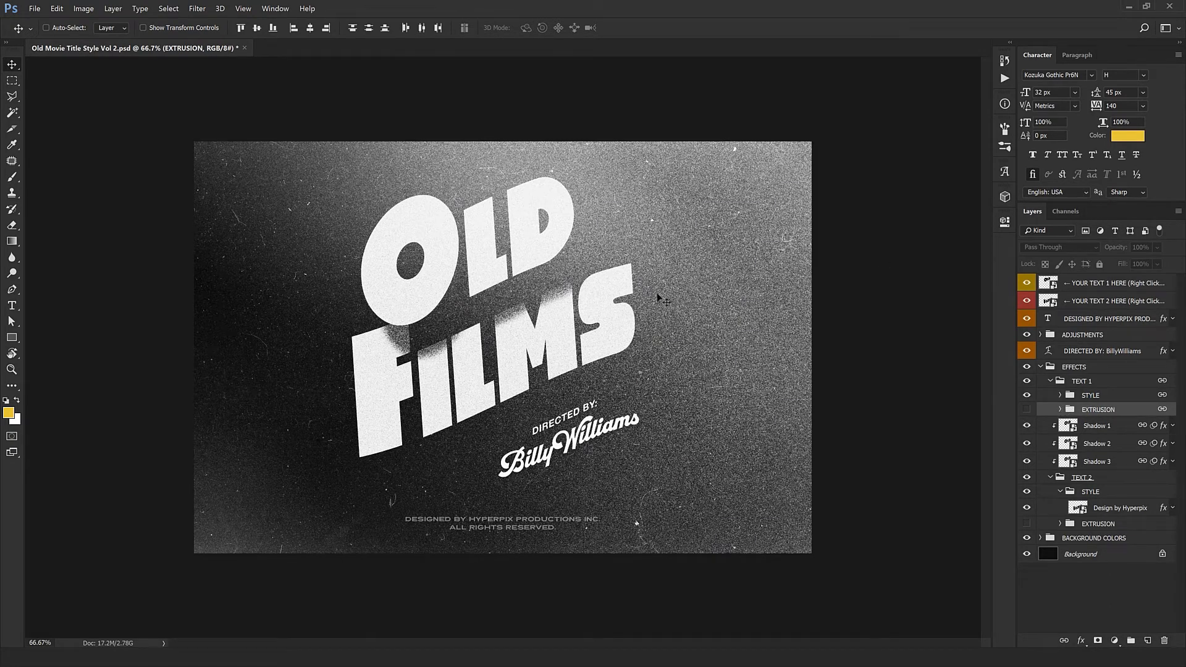
pyautogui.click(1111, 282)
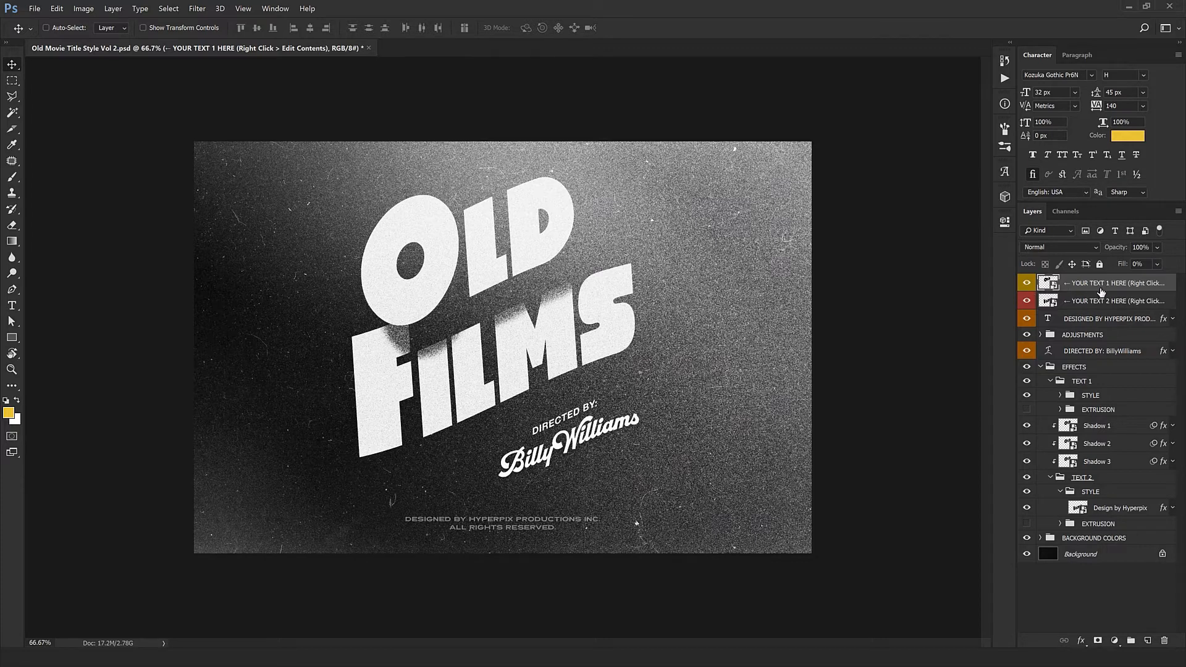
# Step: Open the placeholder smart object and replace the word OLD with CITY
pyautogui.rightClick(1112, 282)
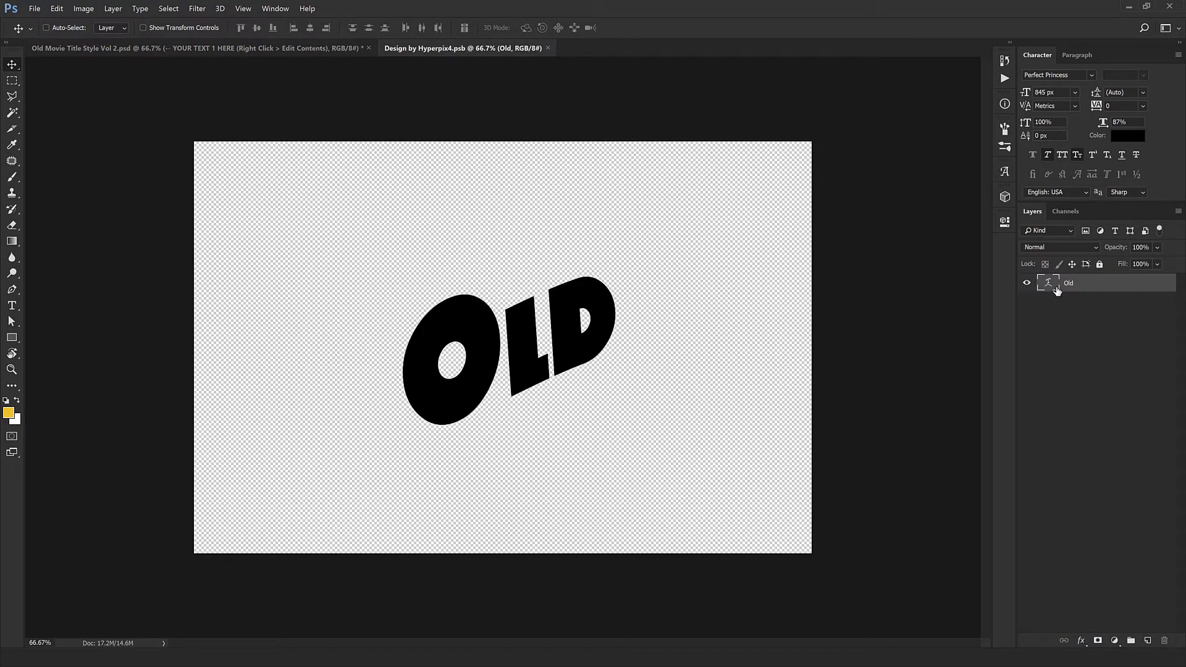
pyautogui.moveTo(1048, 283)
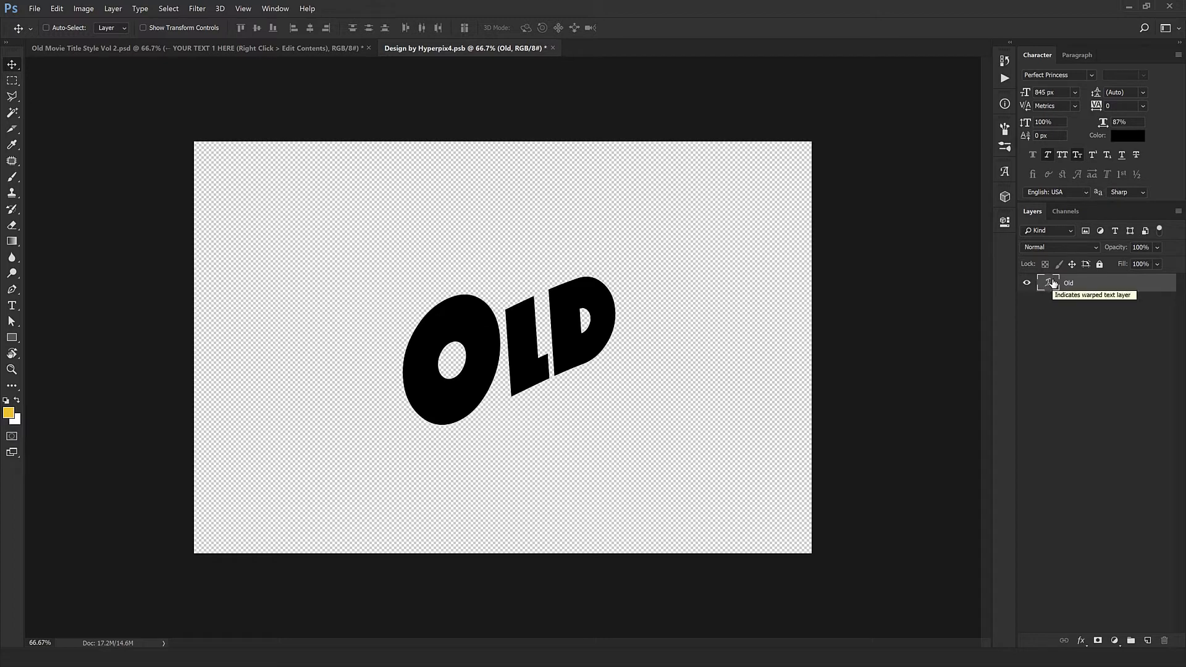
pyautogui.doubleClick(1048, 283)
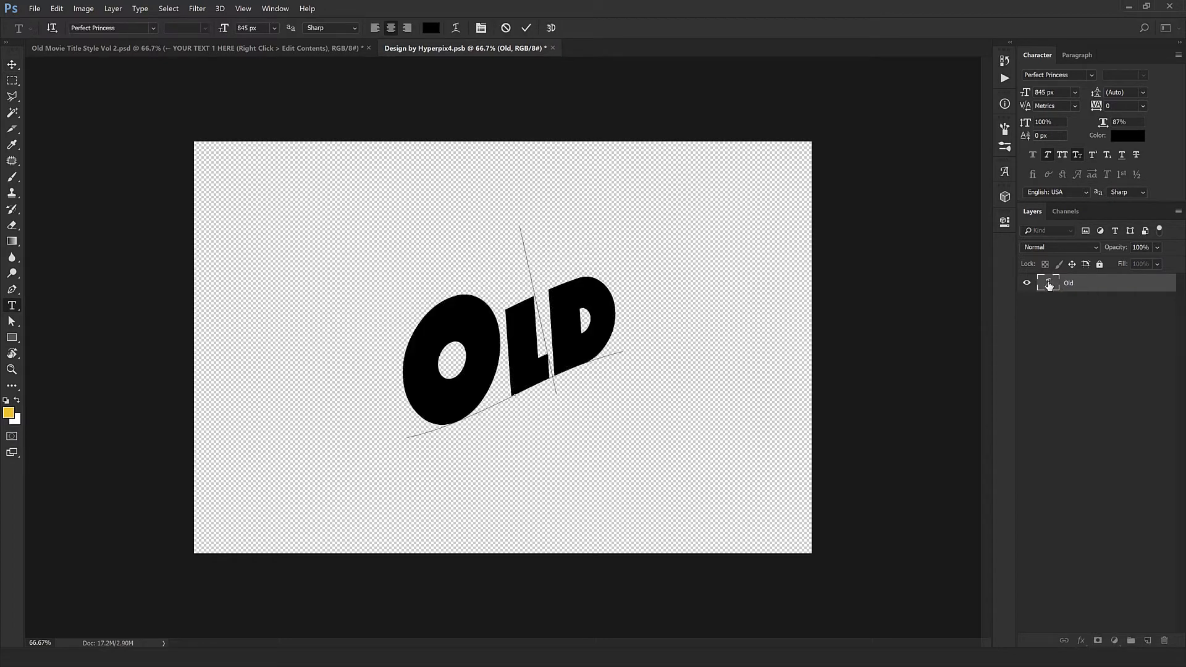
pyautogui.write('CITY')
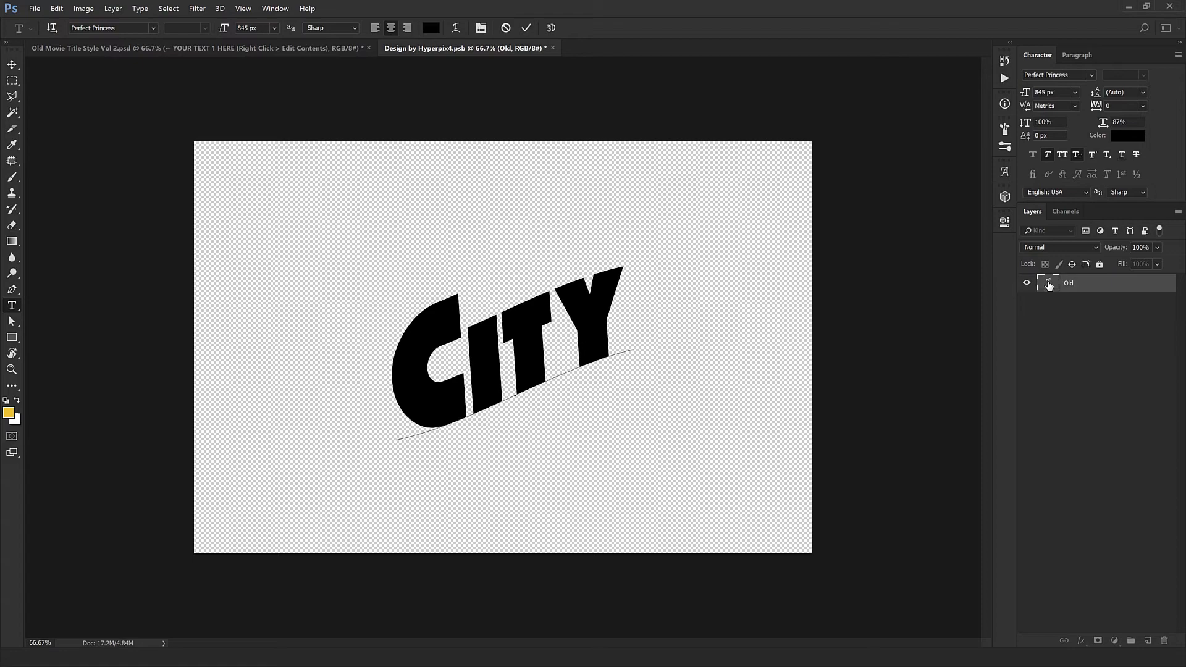
pyautogui.click(13, 49)
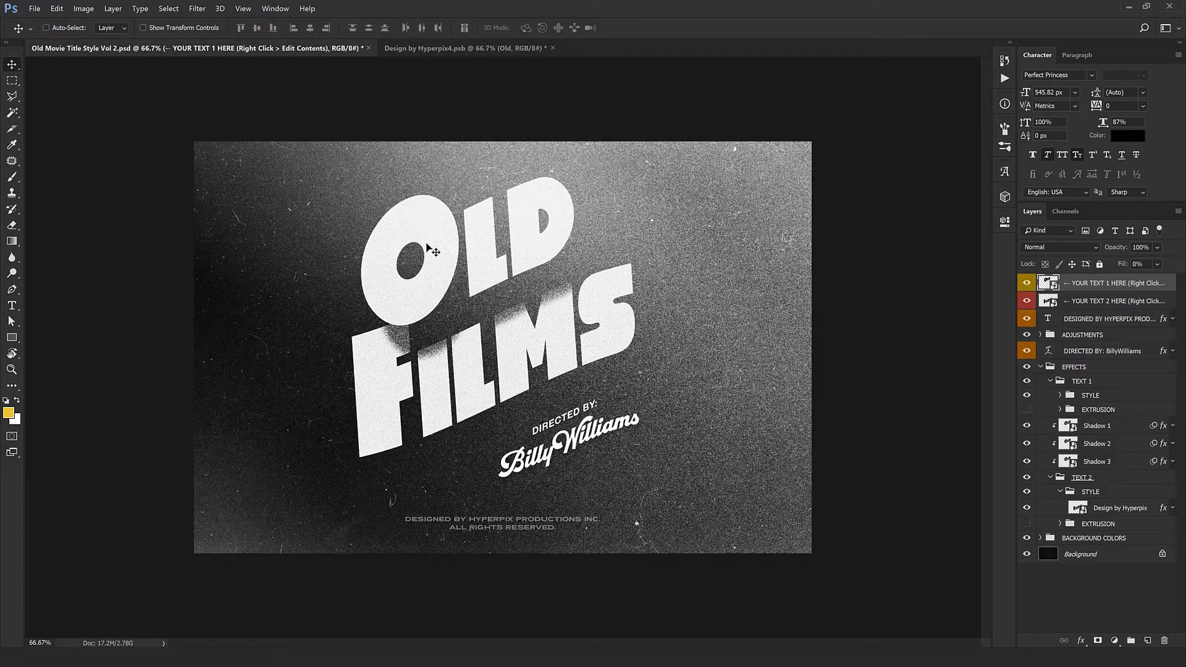
# Step: Close the Design by Hyperpix4.psb CITY document, saving the changes
pyautogui.click(465, 47)
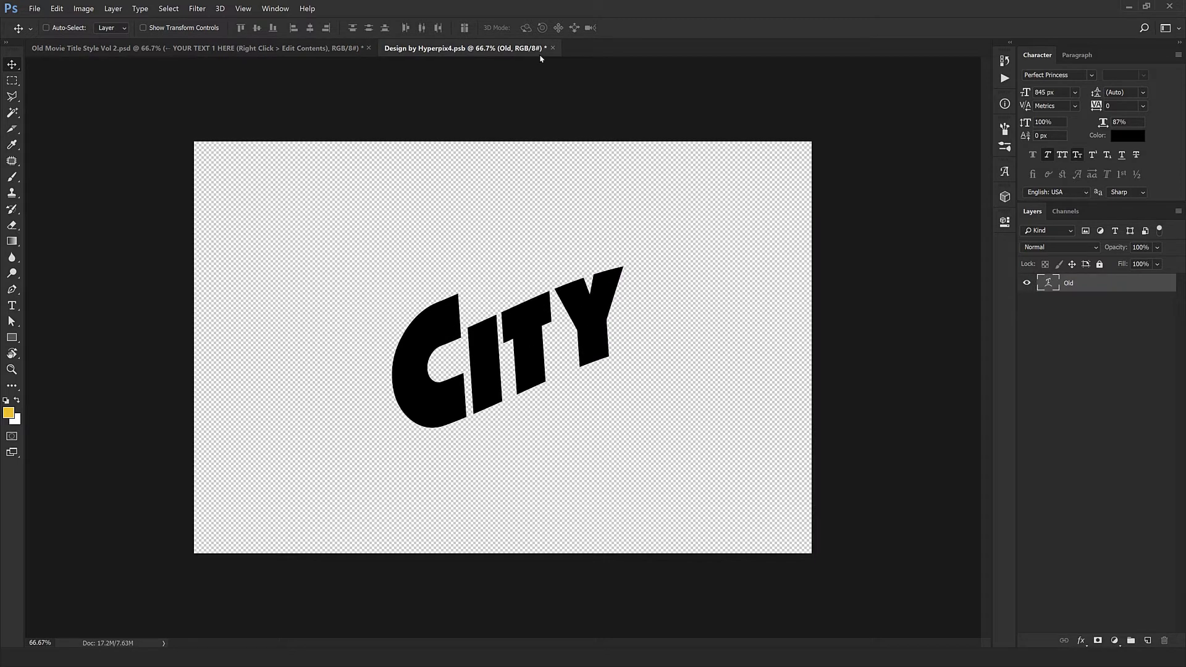
pyautogui.click(552, 48)
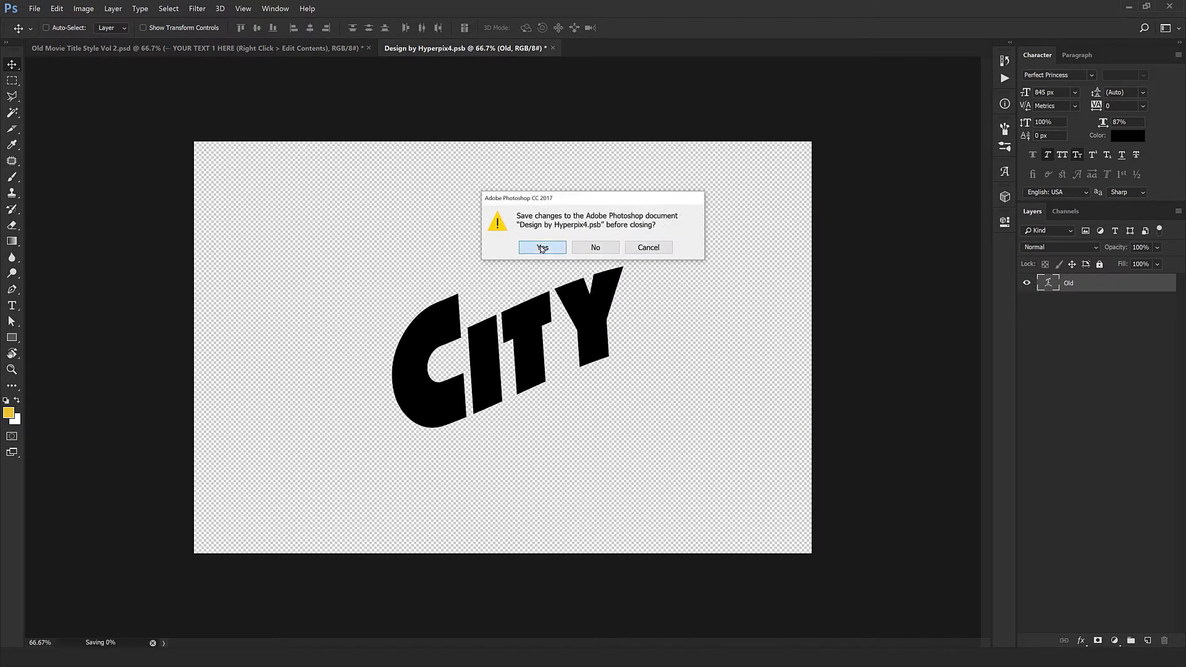
pyautogui.click(542, 247)
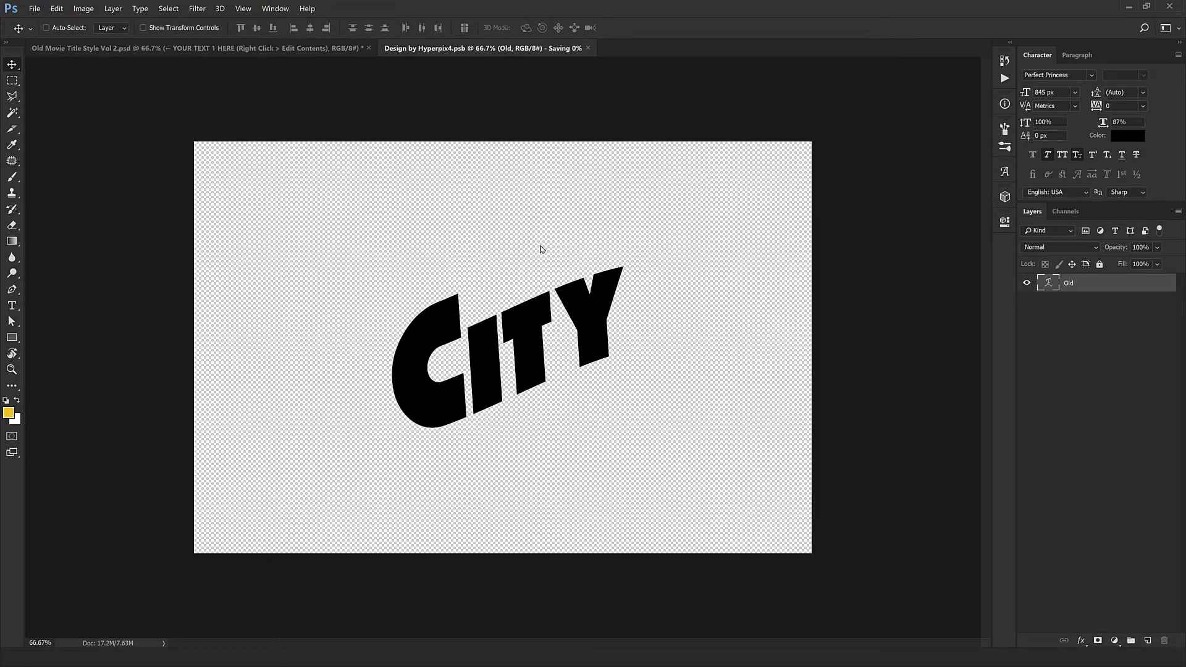
pyautogui.click(589, 47)
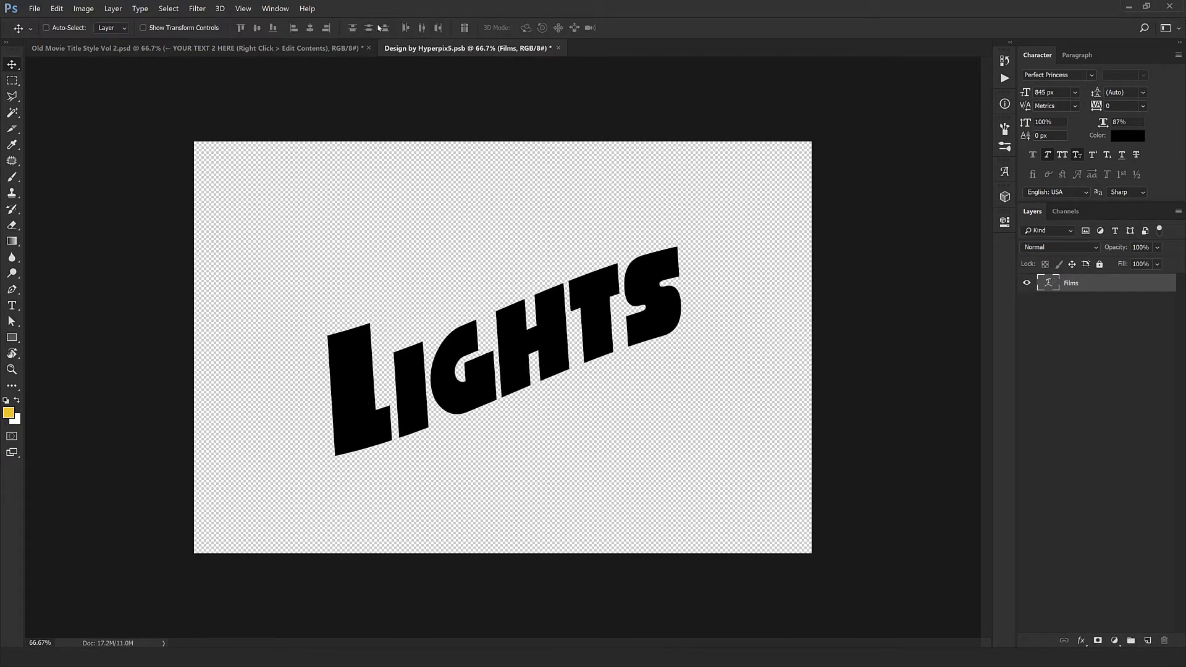
# Step: Close the Design by Hyperpix5.psb LIGHTS document and save the changes
pyautogui.click(558, 48)
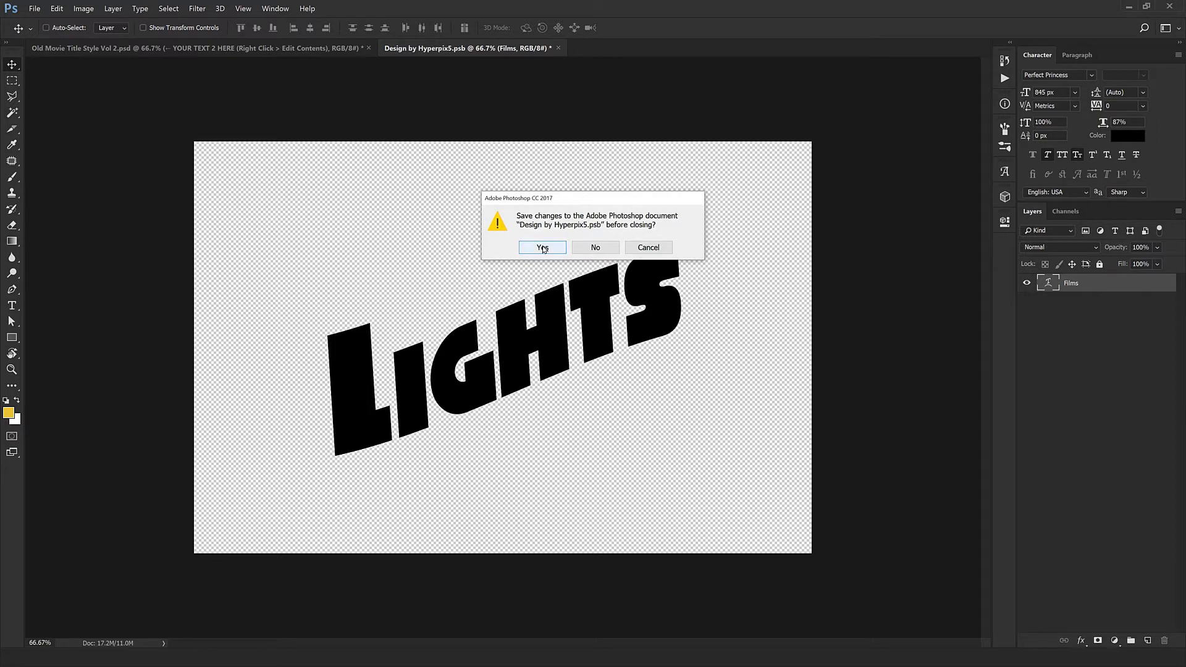
pyautogui.click(542, 247)
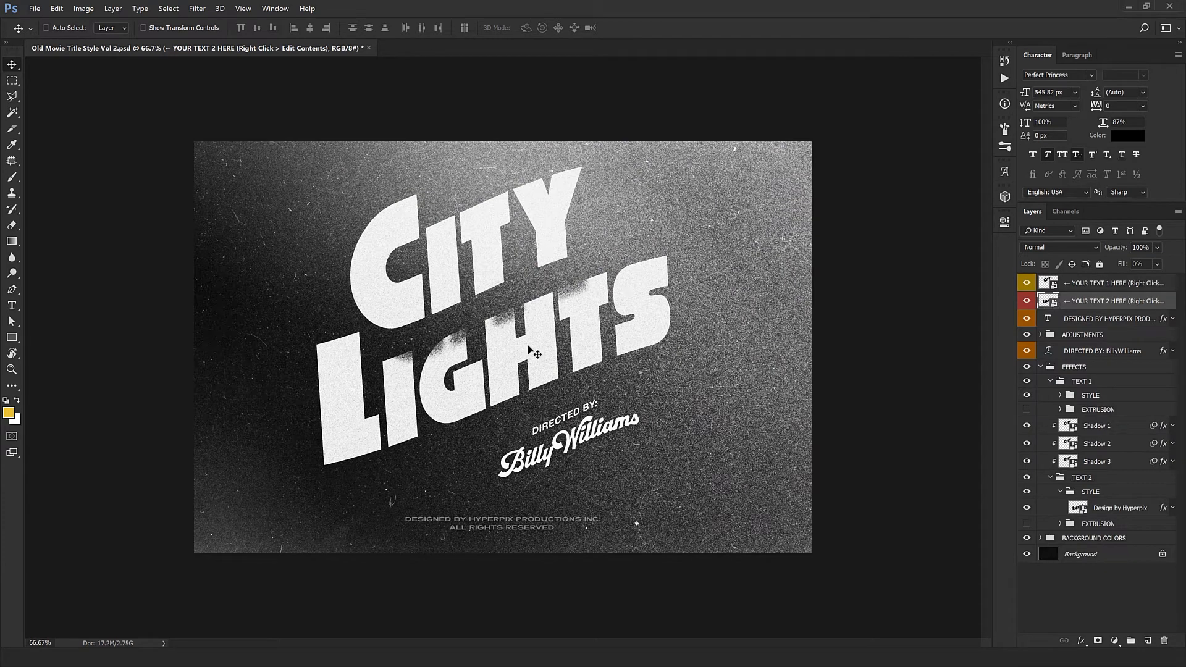
pyautogui.moveTo(1121, 357)
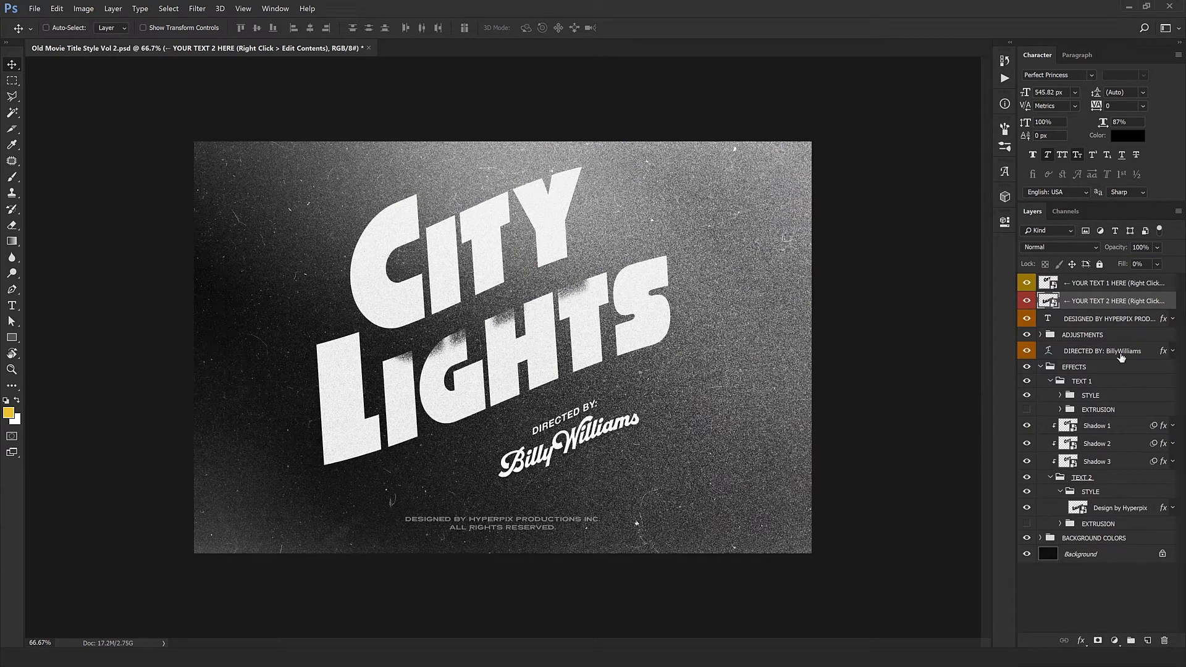
# Step: Edit the DIRECTED BY credit to Charlie Chaplin, then select the DESIGNED BY layer
pyautogui.click(1102, 351)
pyautogui.write('Charlie Chaplin')
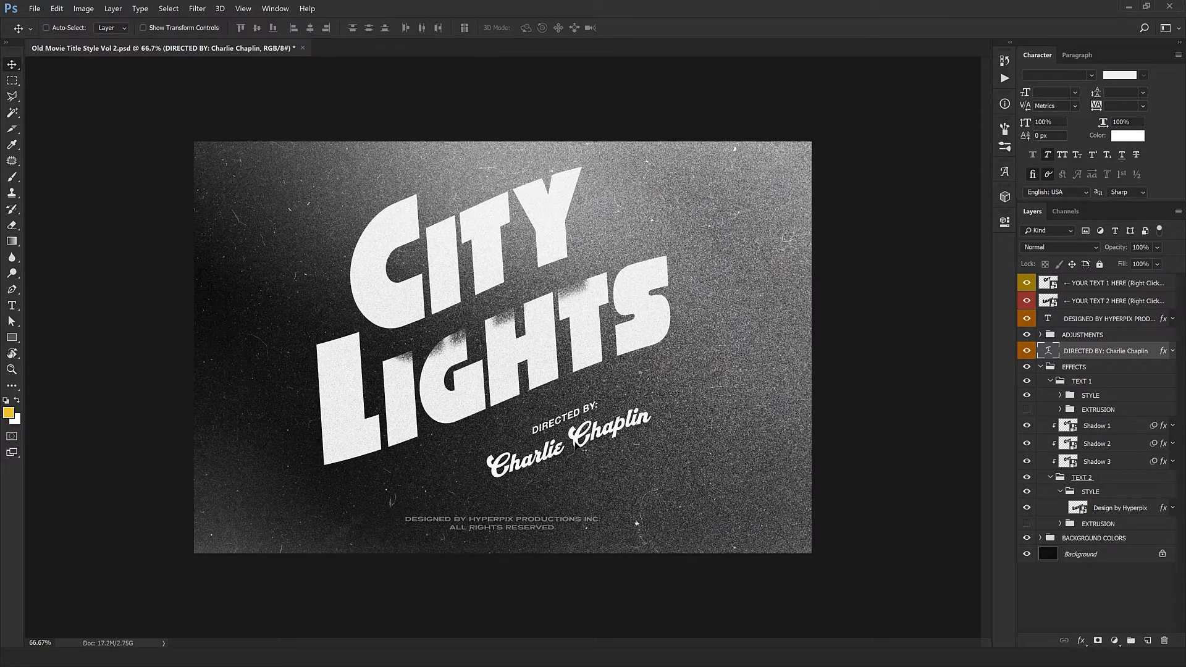
pyautogui.click(1108, 319)
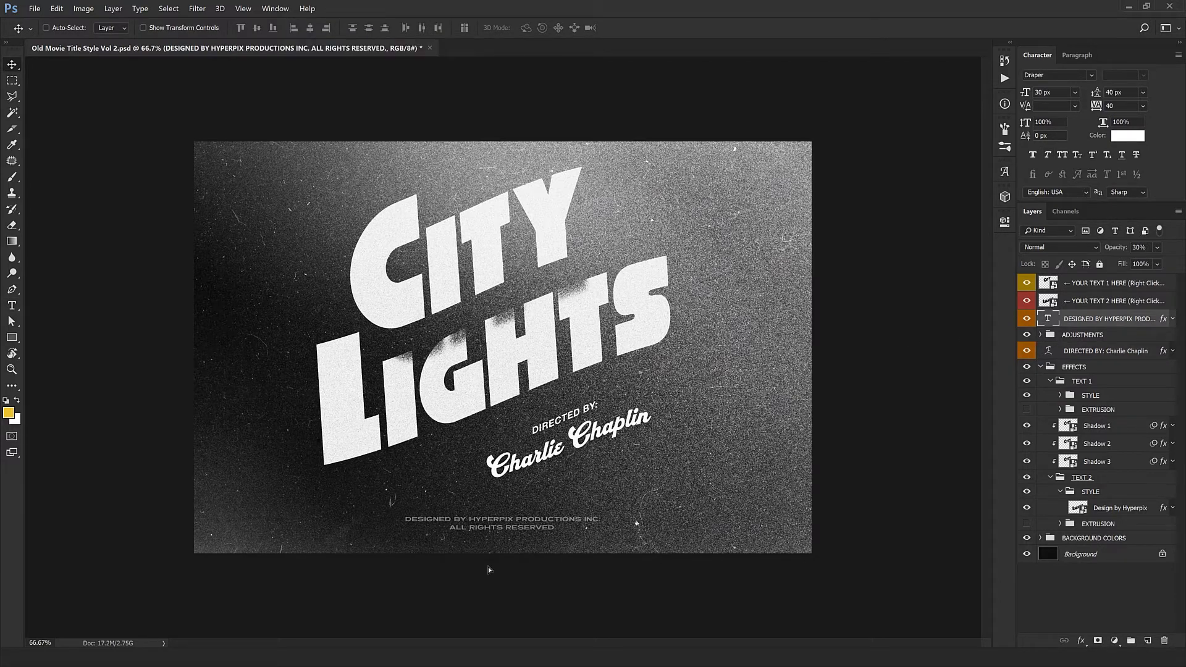
pyautogui.click(1026, 319)
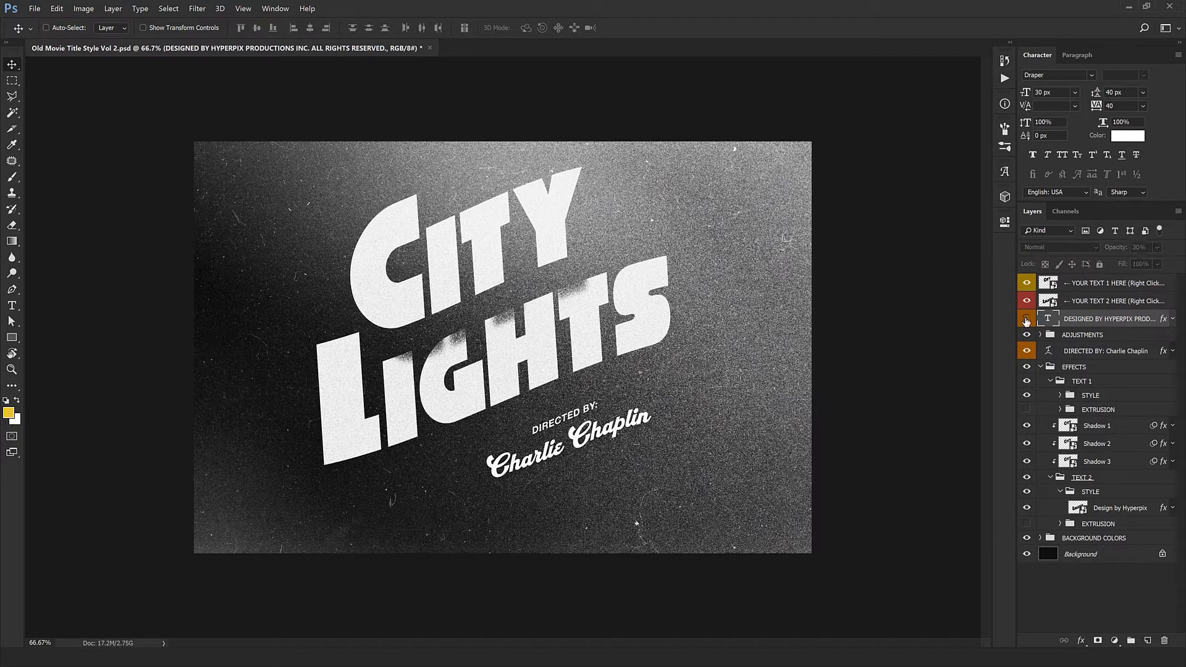
pyautogui.click(1026, 319)
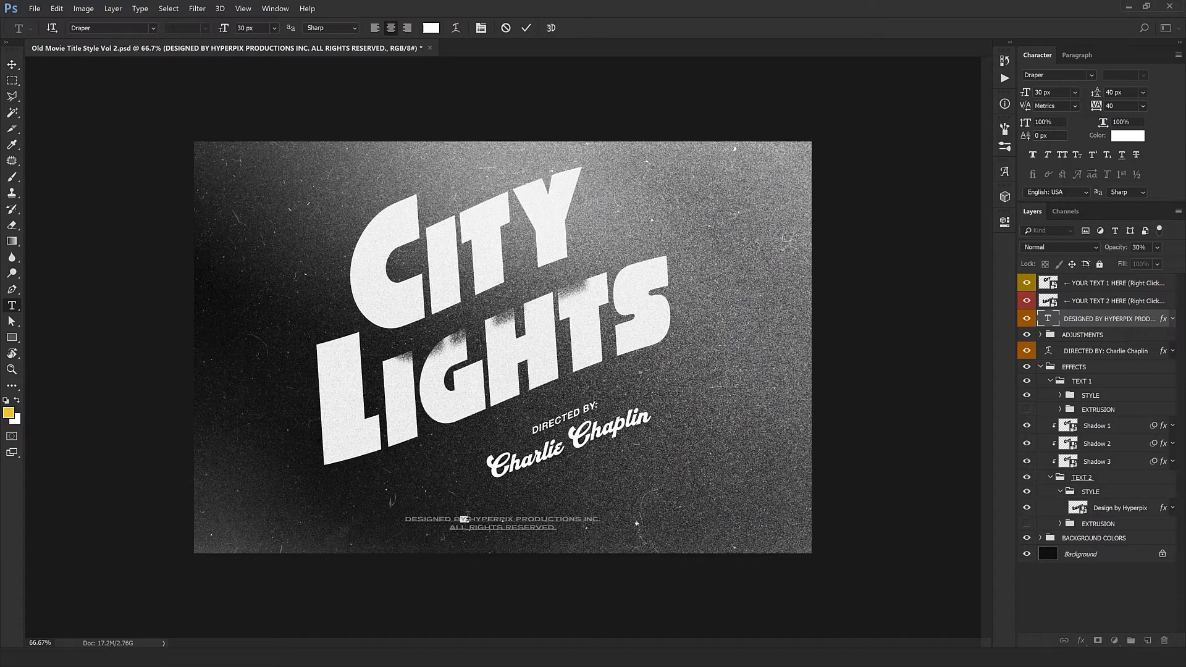
pyautogui.click(12, 63)
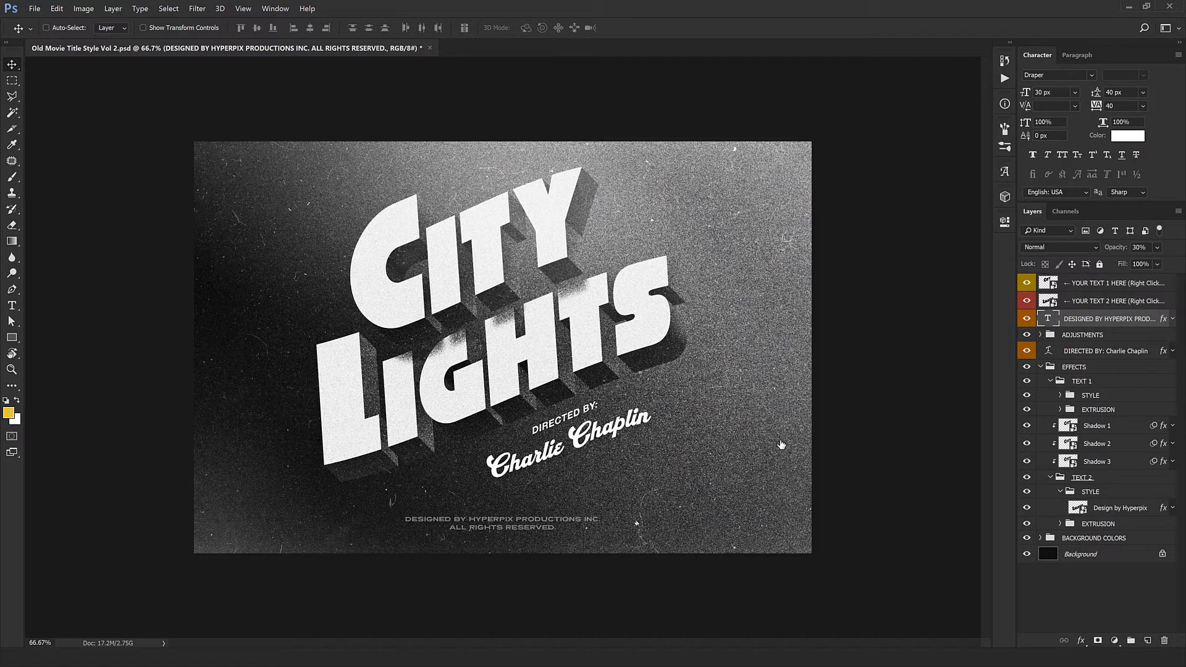
pyautogui.moveTo(584, 296)
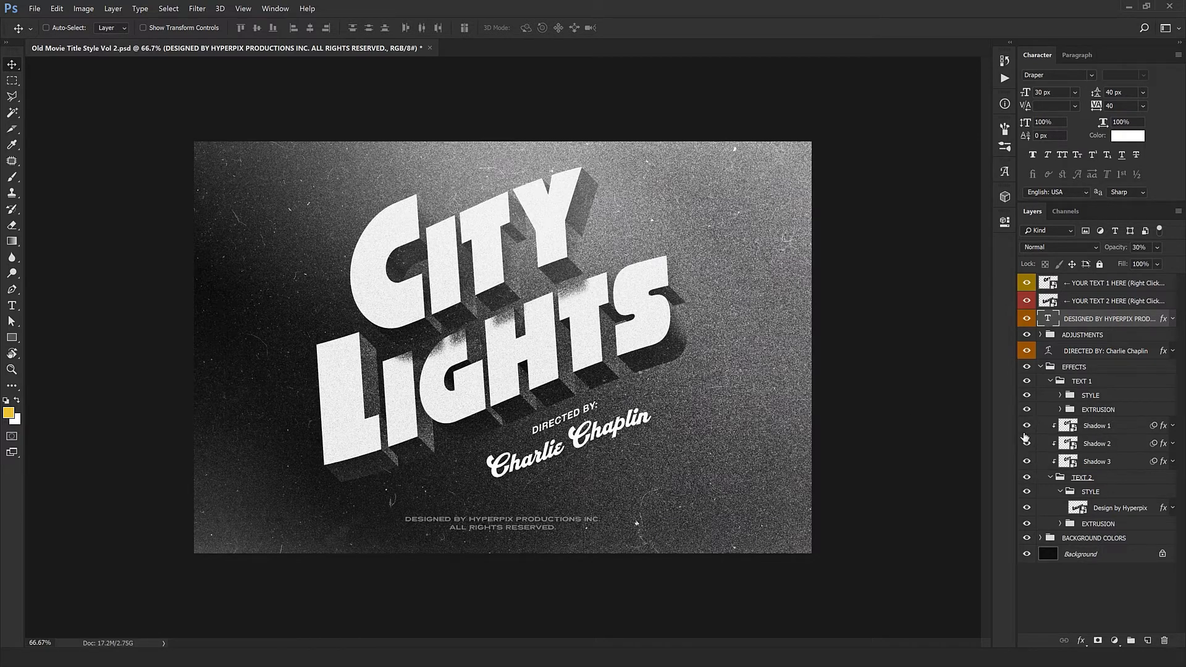
# Step: Hide the Shadow 1–3 layers and the EXTRUSION groups beneath CITY LIGHTS
pyautogui.click(1026, 443)
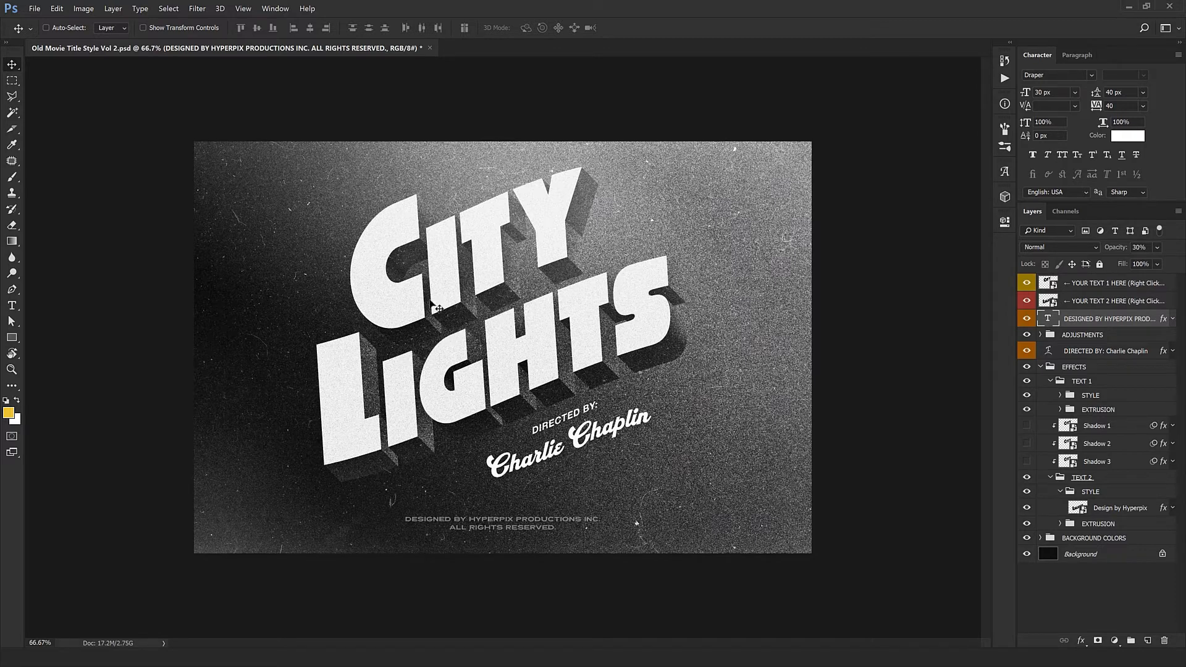
pyautogui.moveTo(446, 356)
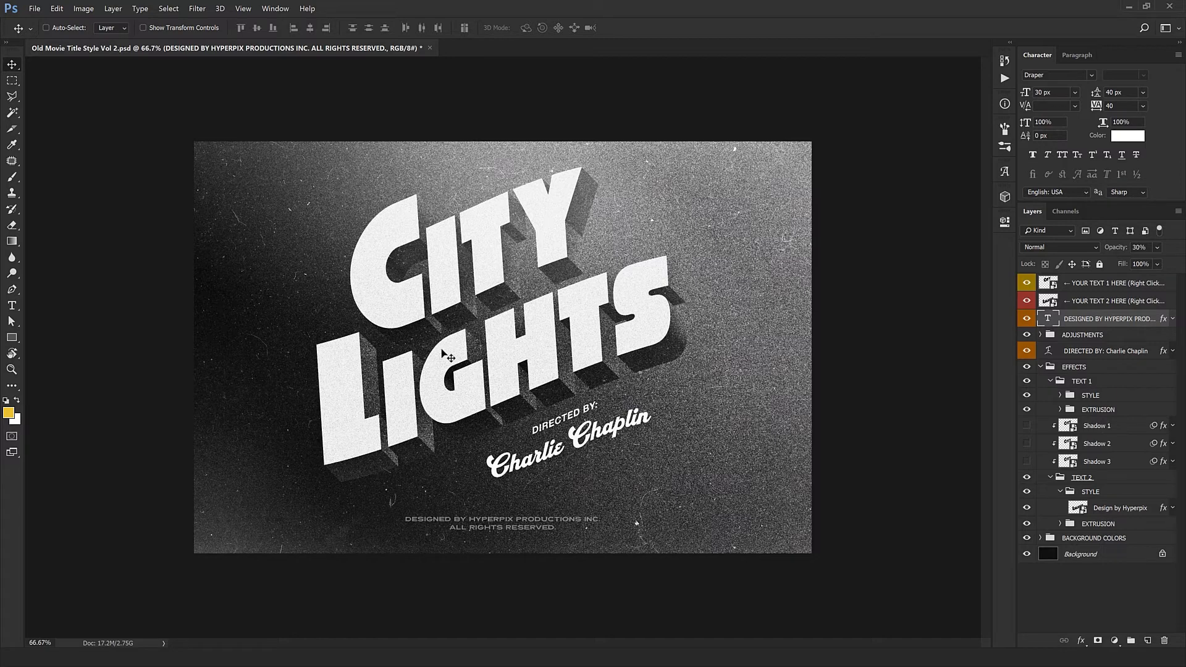
pyautogui.moveTo(493, 333)
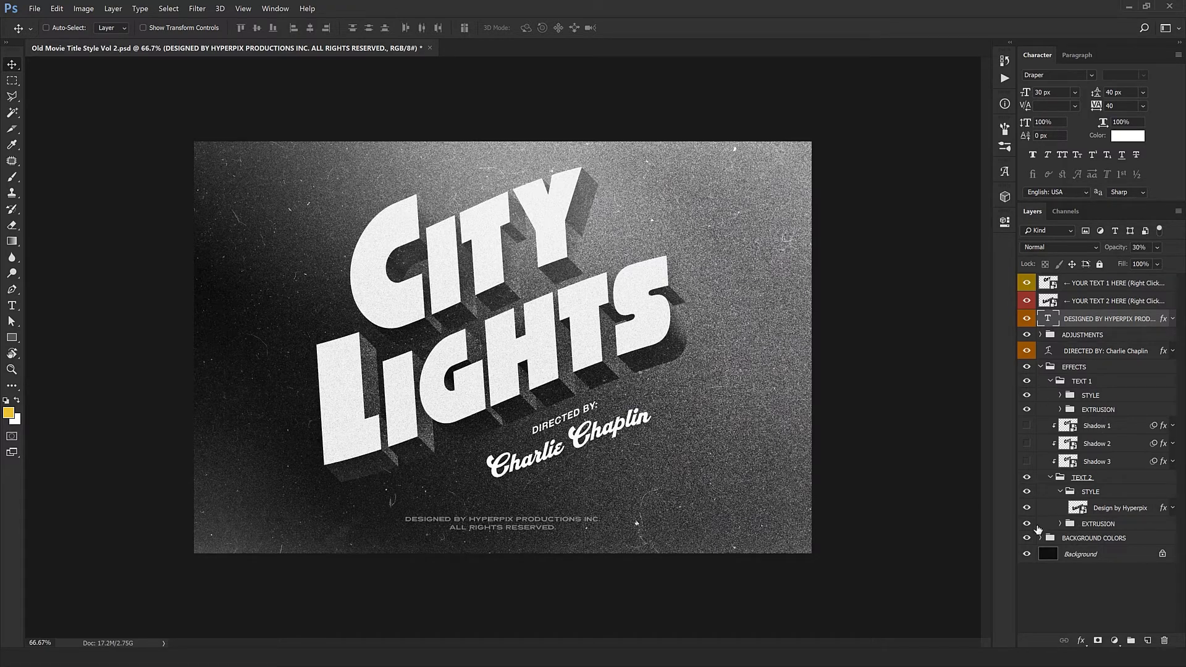
pyautogui.click(1027, 524)
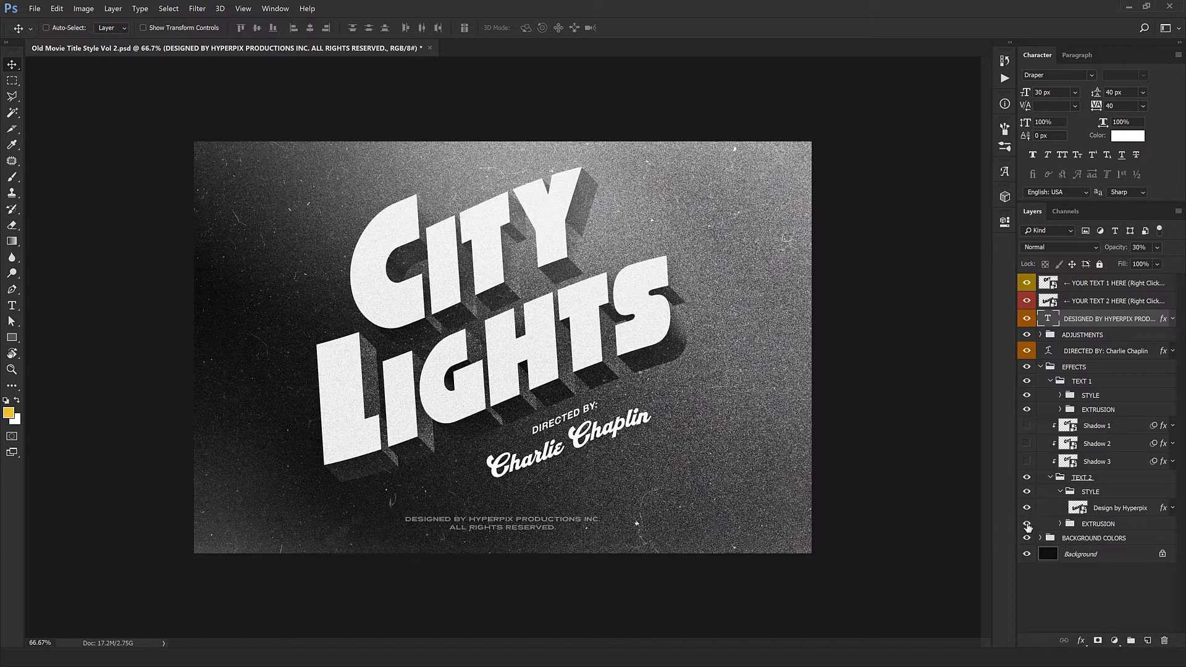
pyautogui.click(1027, 526)
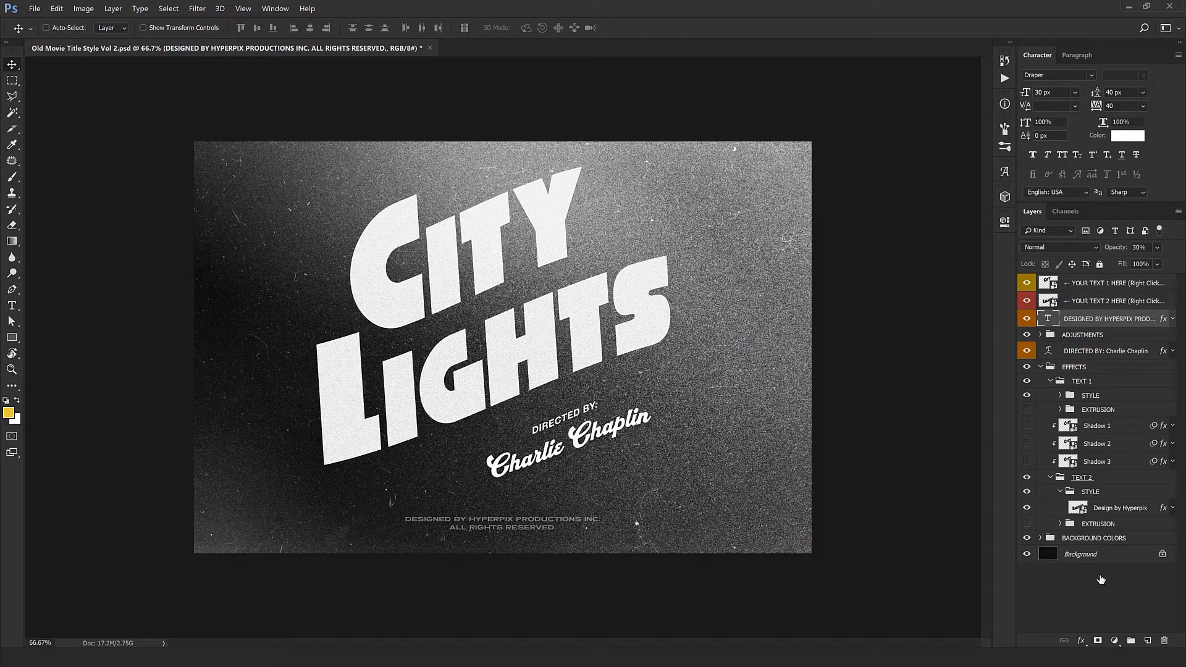
pyautogui.click(1083, 334)
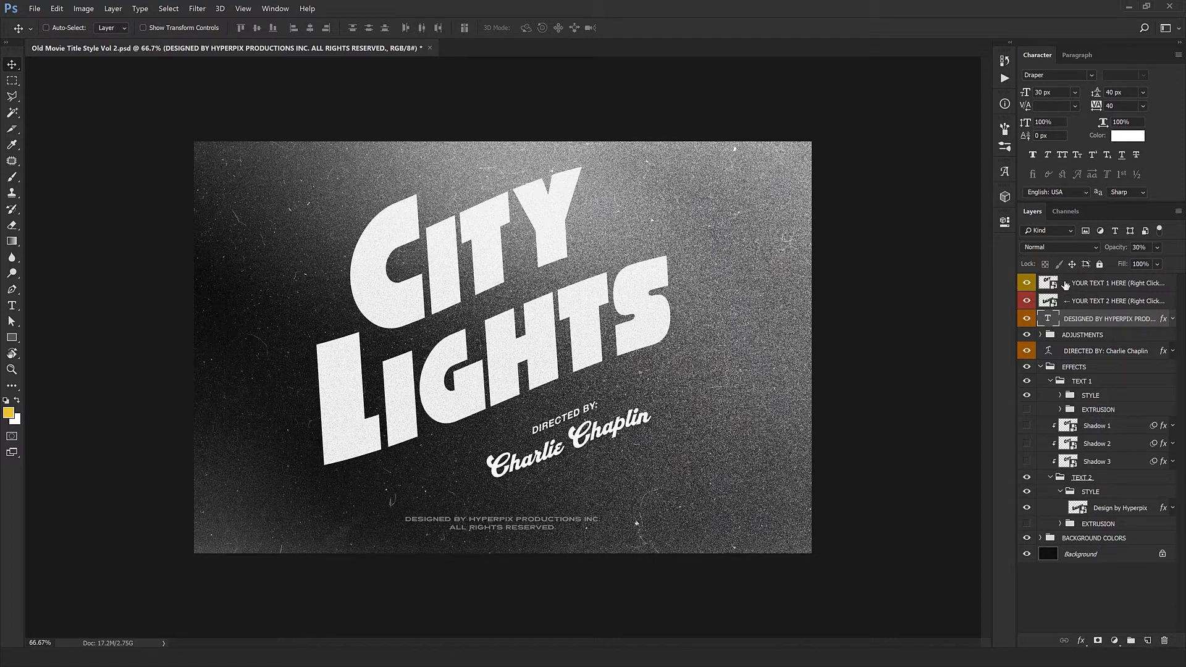
# Step: Expand ADJUSTMENTS, adjust the Brightness/Contrast sliders, and select the Levels layer
pyautogui.click(1083, 334)
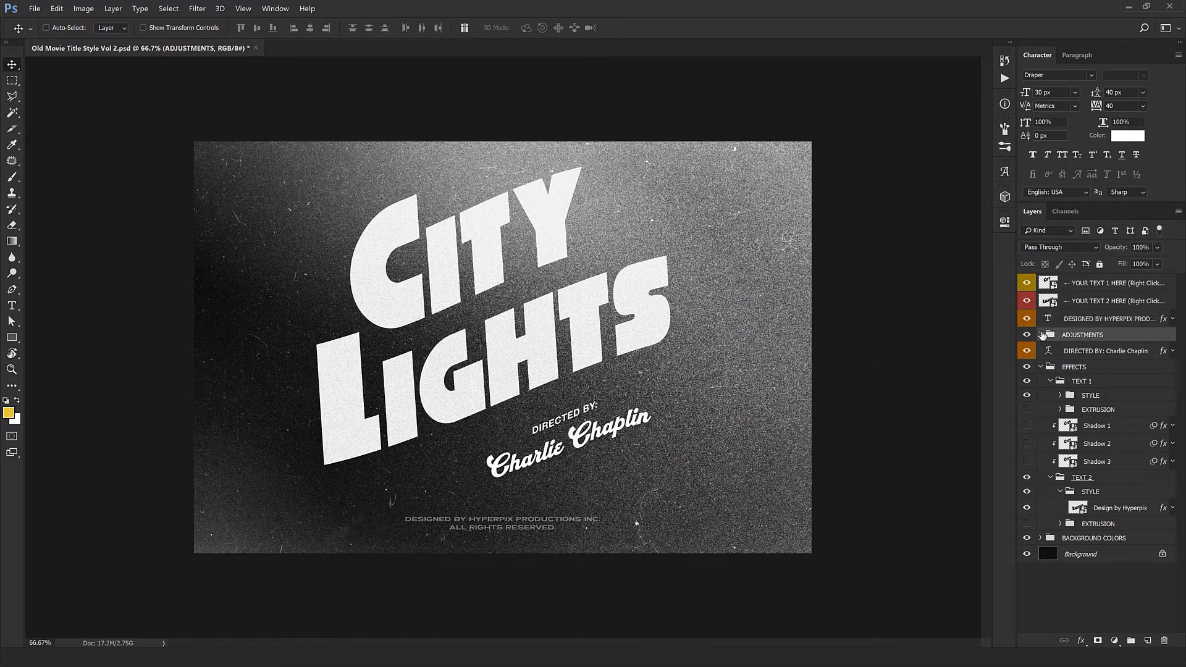
pyautogui.click(1041, 335)
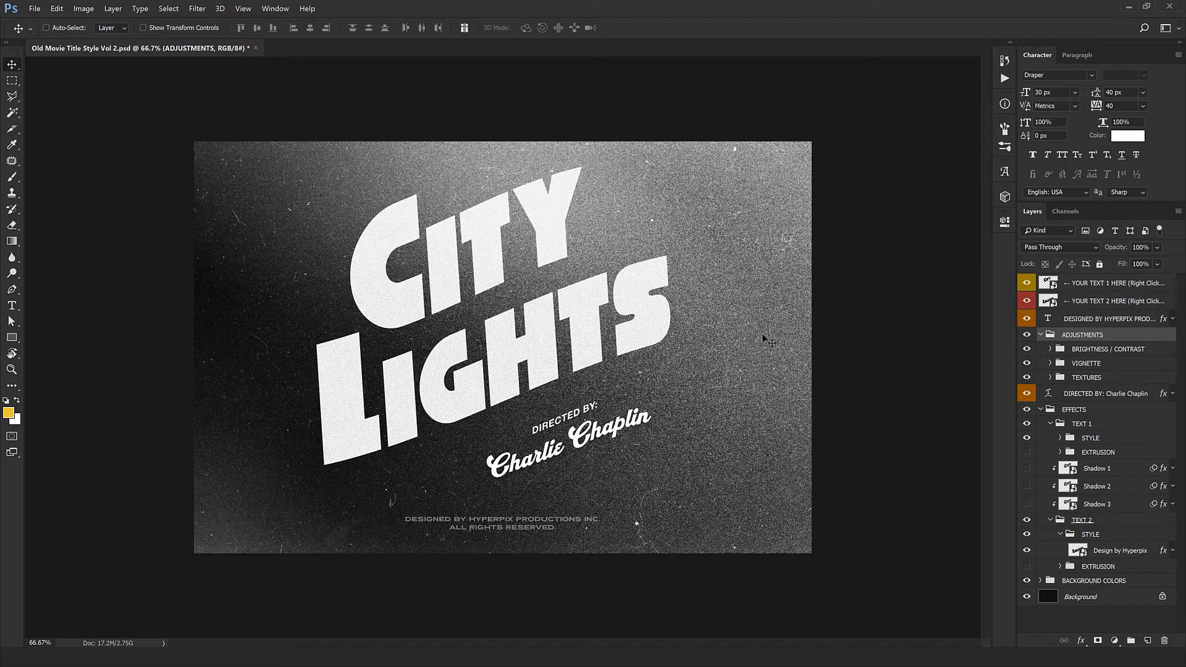
pyautogui.click(1060, 349)
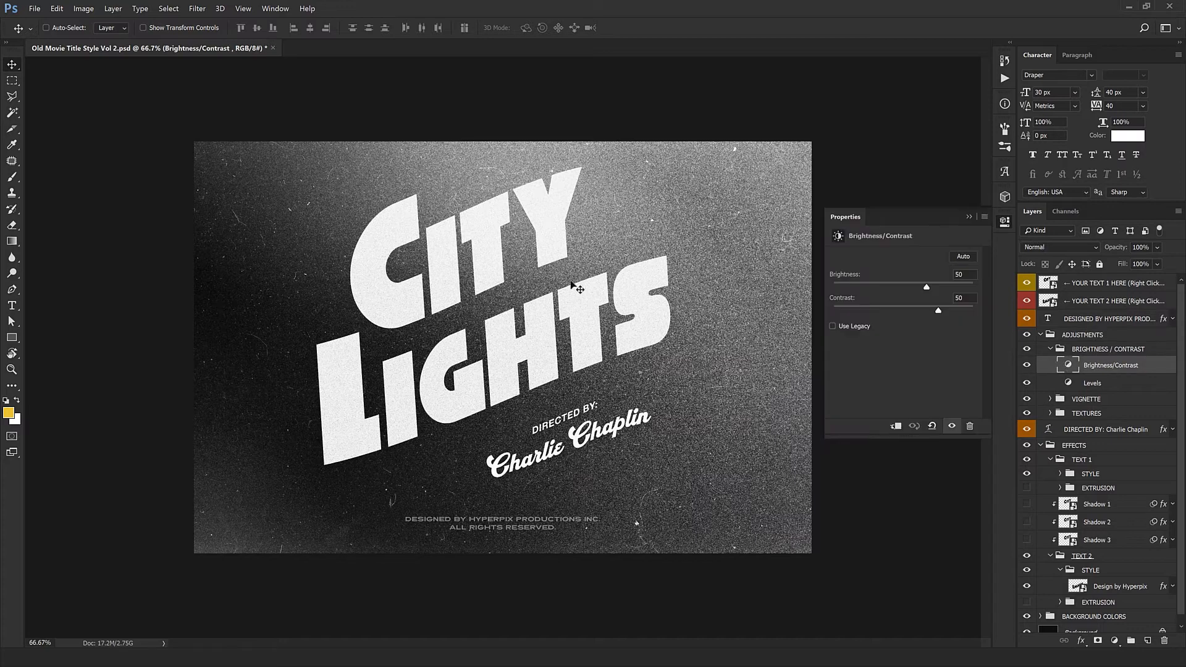
pyautogui.moveTo(942, 308)
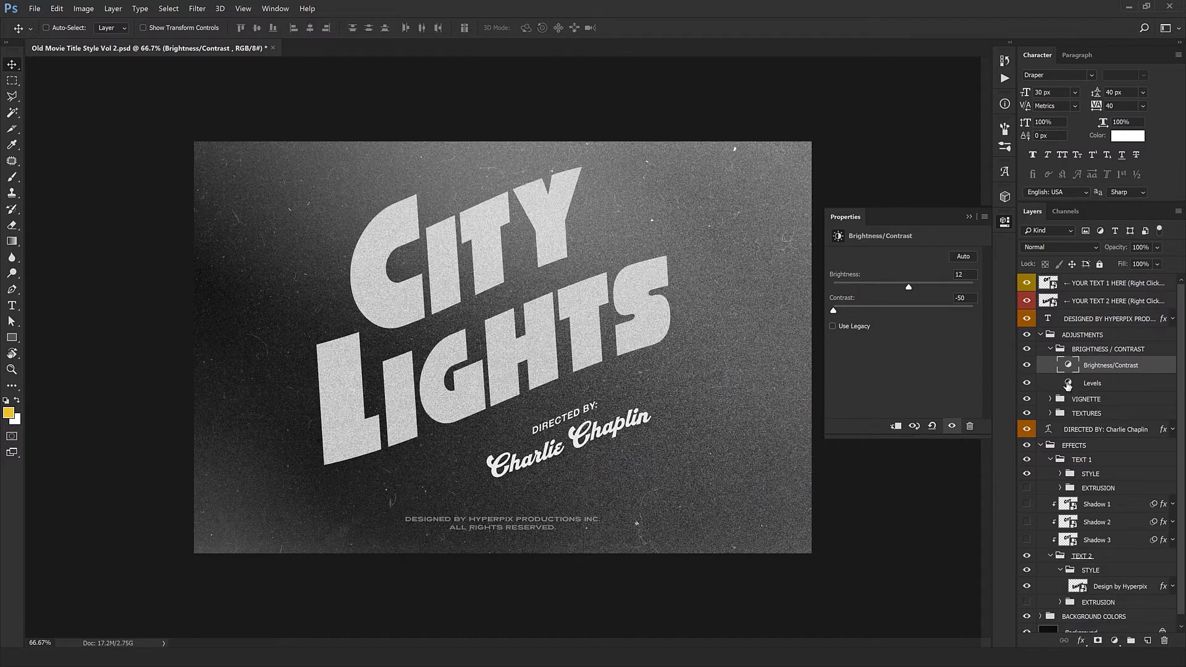
pyautogui.click(1091, 384)
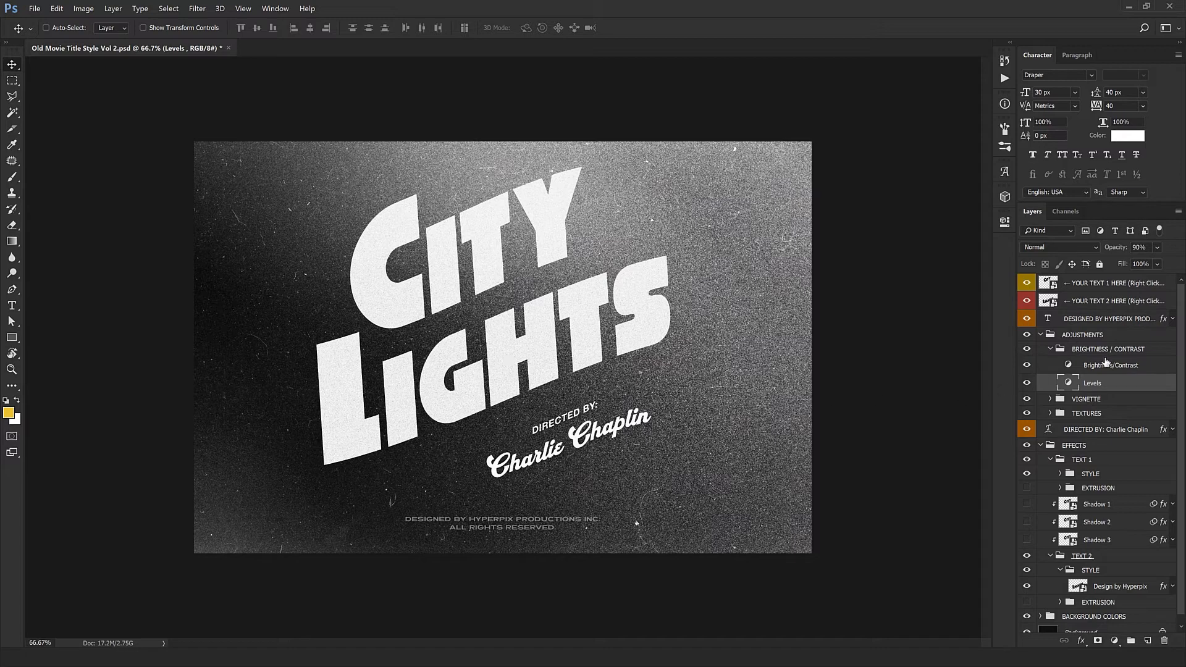
# Step: Expand the Brightness / Contrast and Vignette groups, checking the Vignette layer at Overlay, 20%
pyautogui.click(1106, 349)
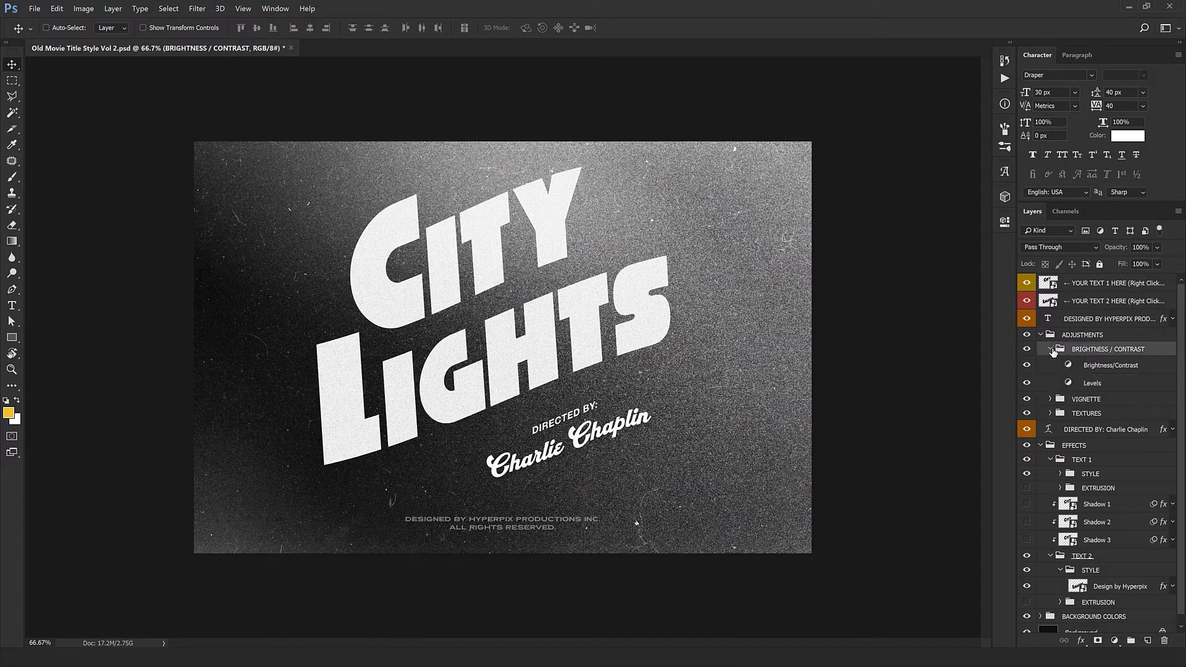
pyautogui.click(1051, 349)
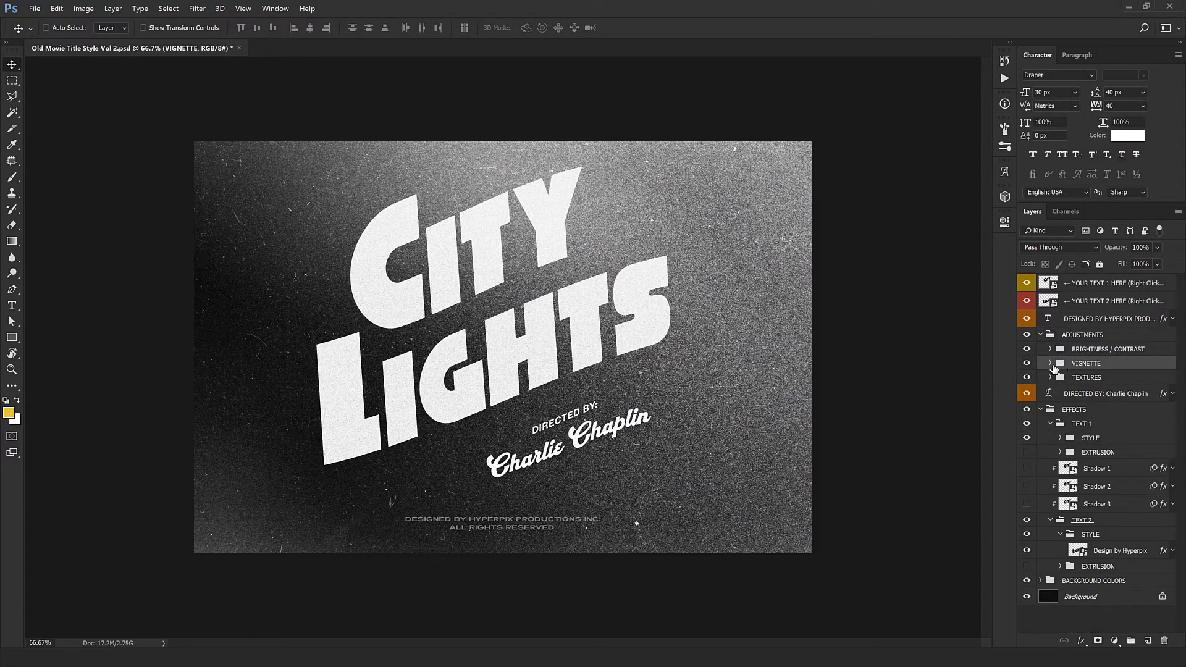
pyautogui.click(1050, 363)
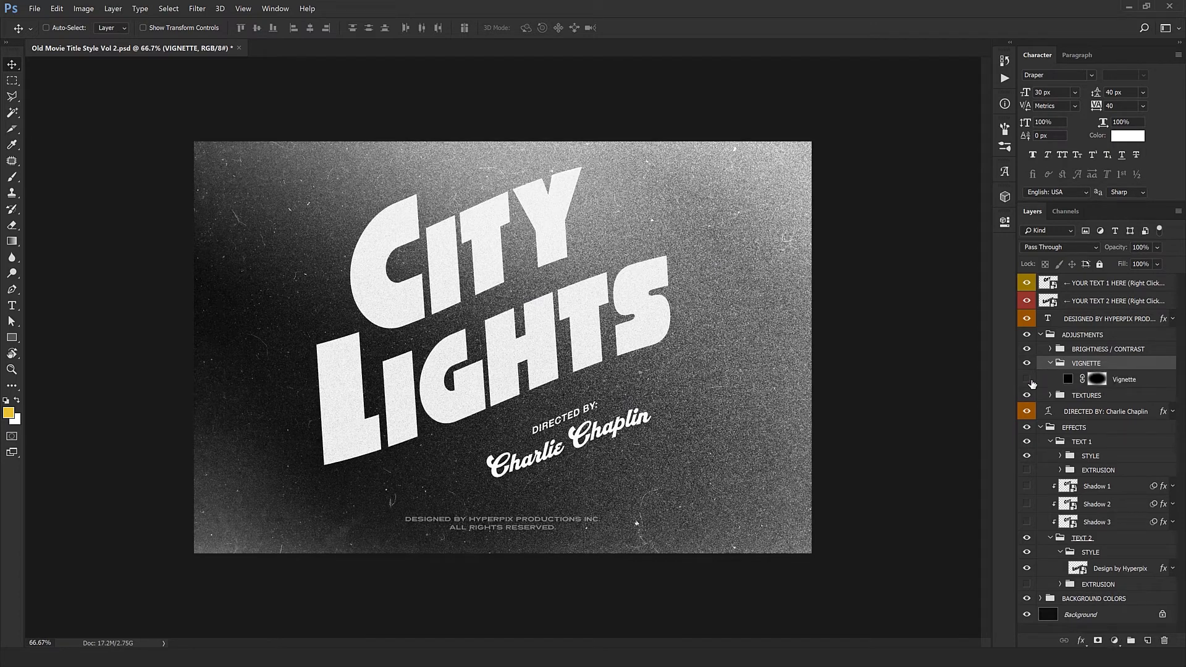
pyautogui.click(1027, 383)
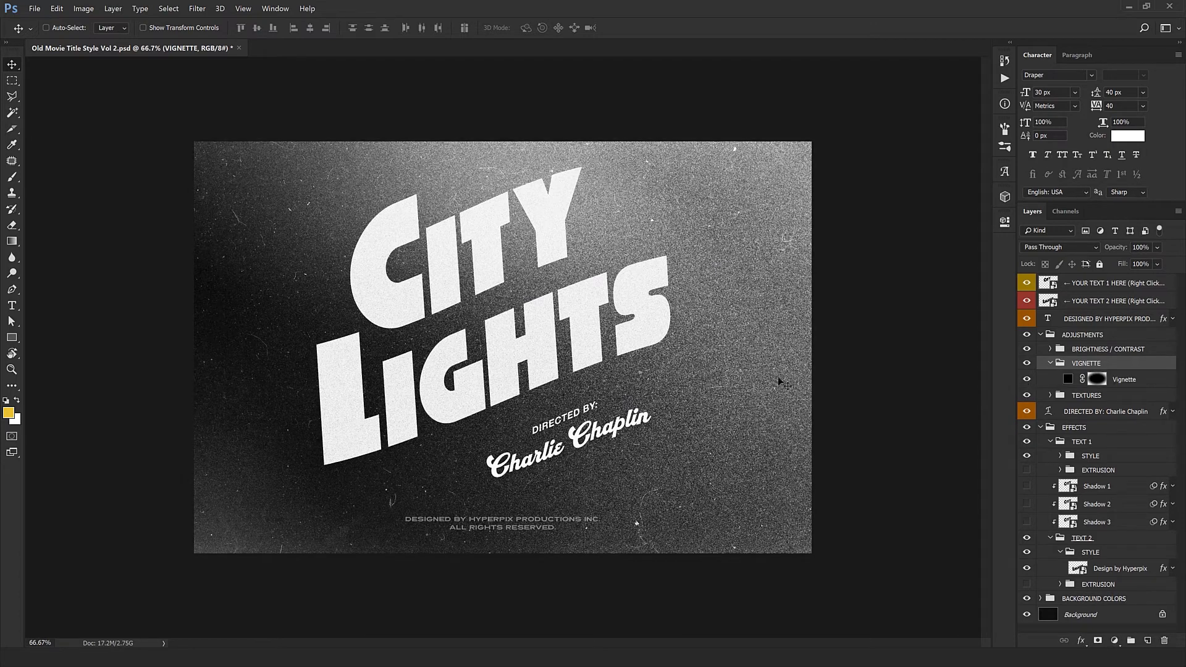
pyautogui.click(1059, 247)
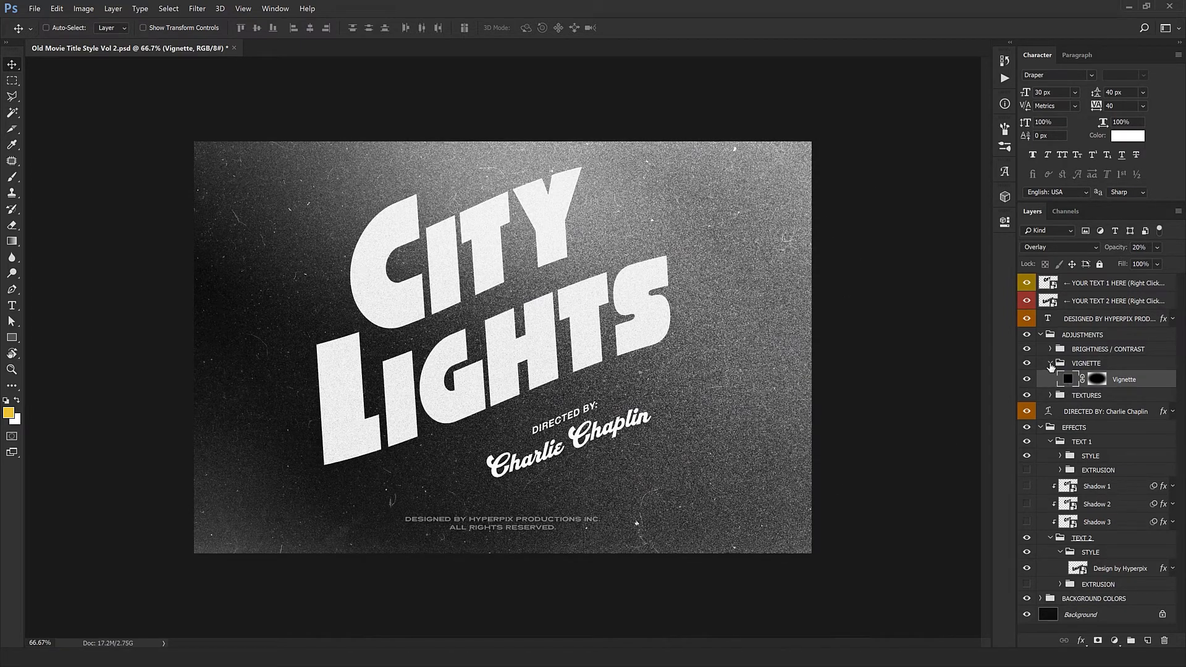
pyautogui.click(1049, 381)
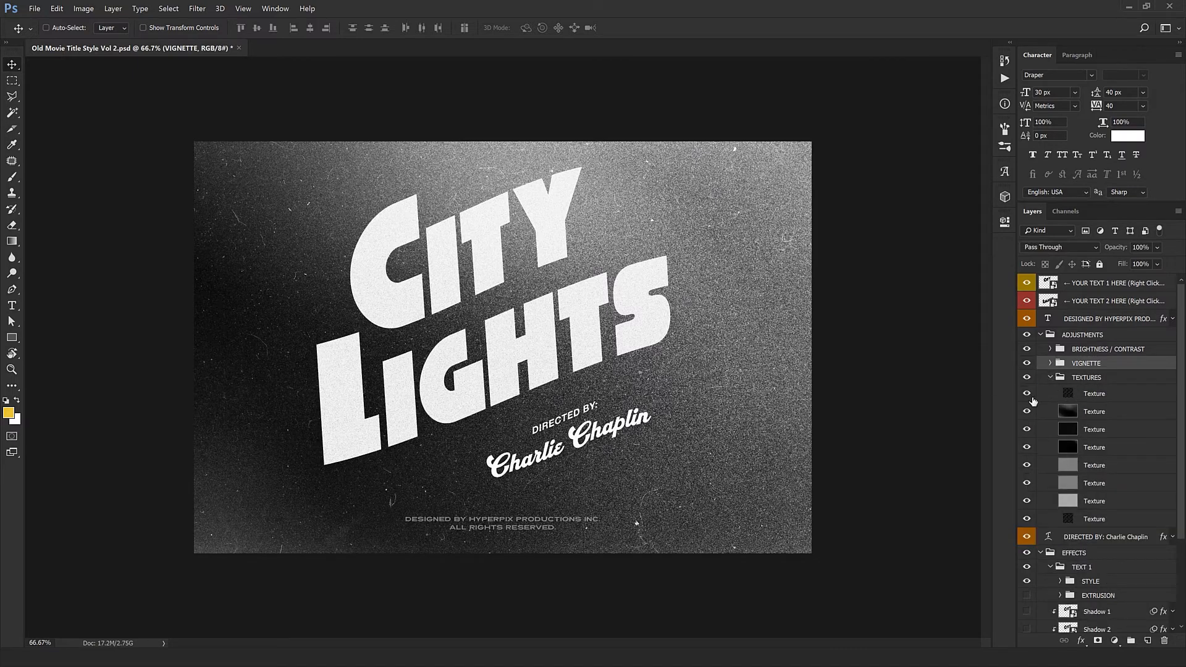
# Step: Inspect Texture layers' opacity and blending, re-show a hidden texture, and collapse TEXTURES
pyautogui.click(1094, 500)
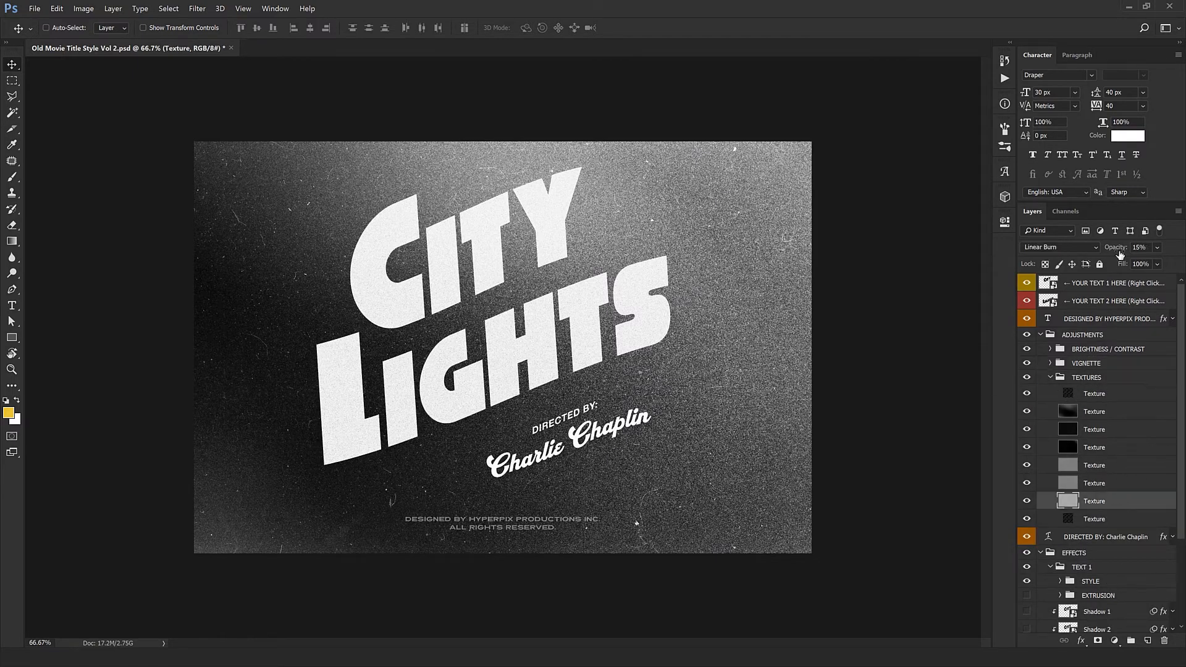
pyautogui.tripleClick(1139, 246)
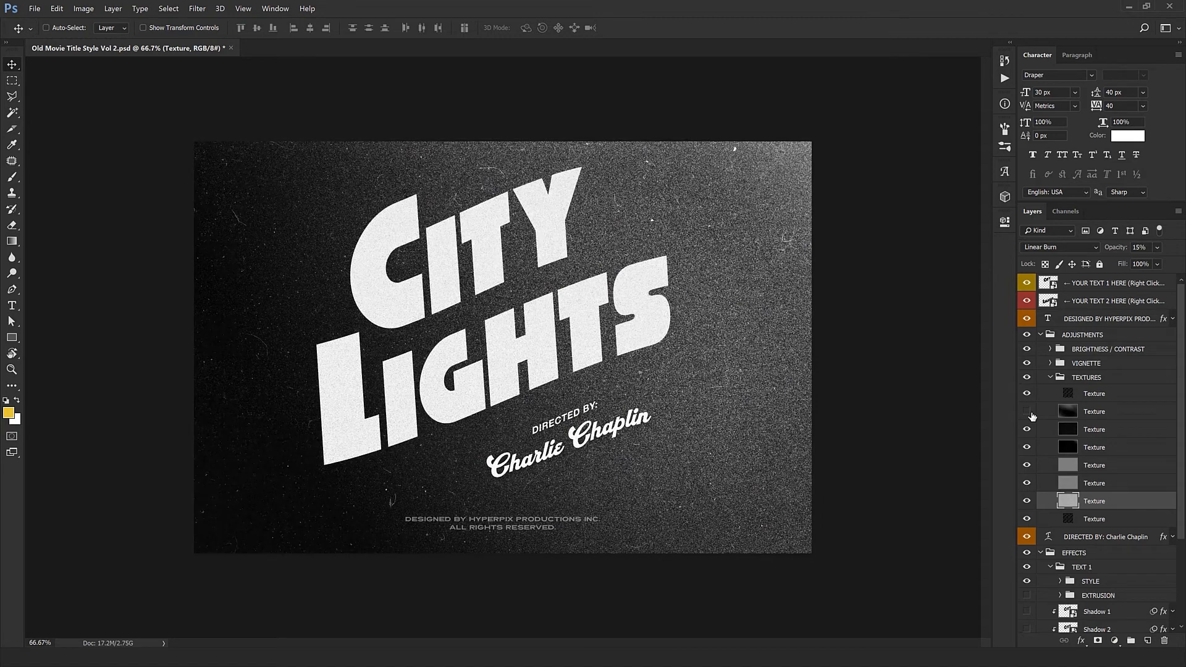
pyautogui.click(1027, 410)
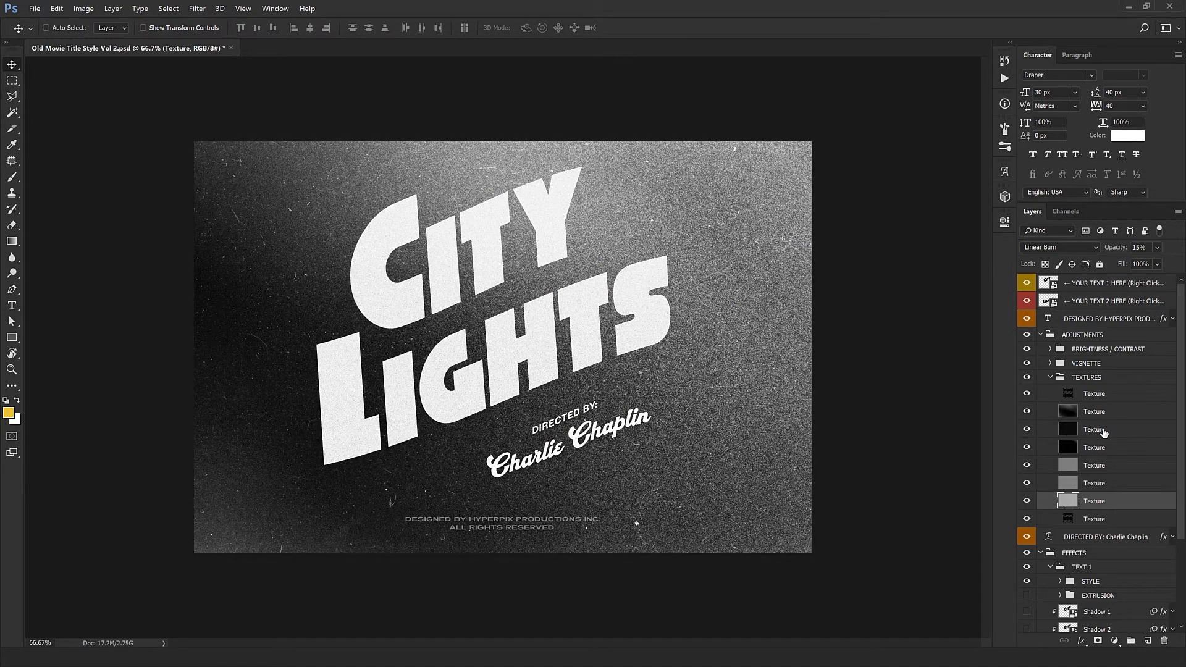
pyautogui.click(1094, 428)
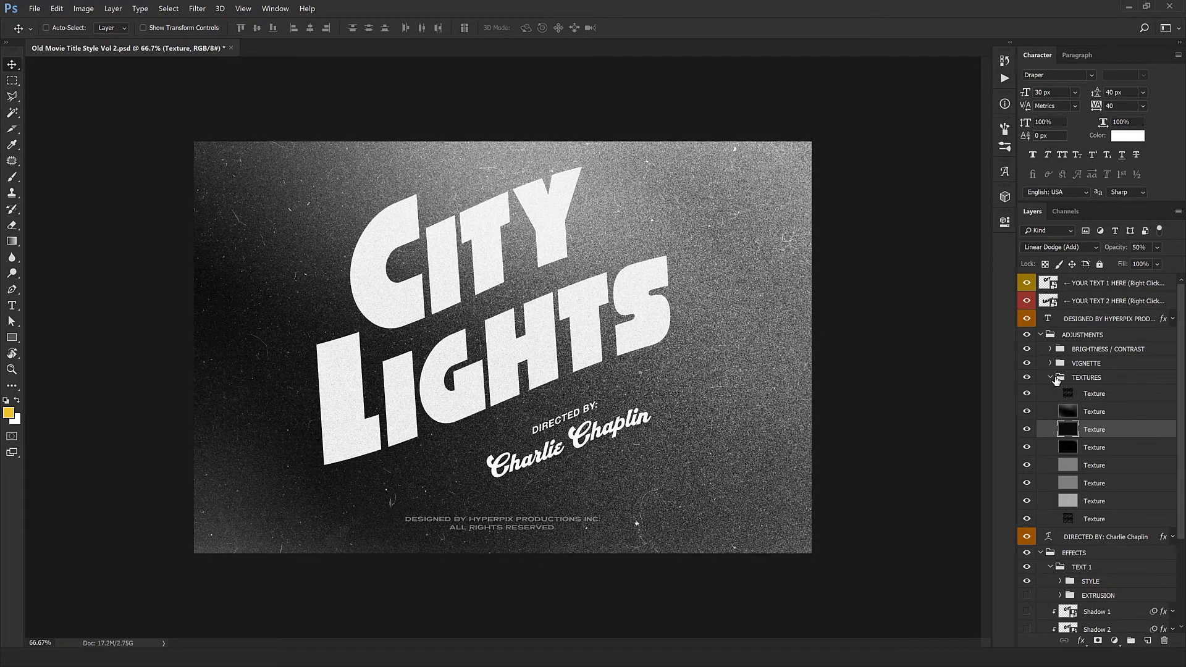
pyautogui.click(1059, 377)
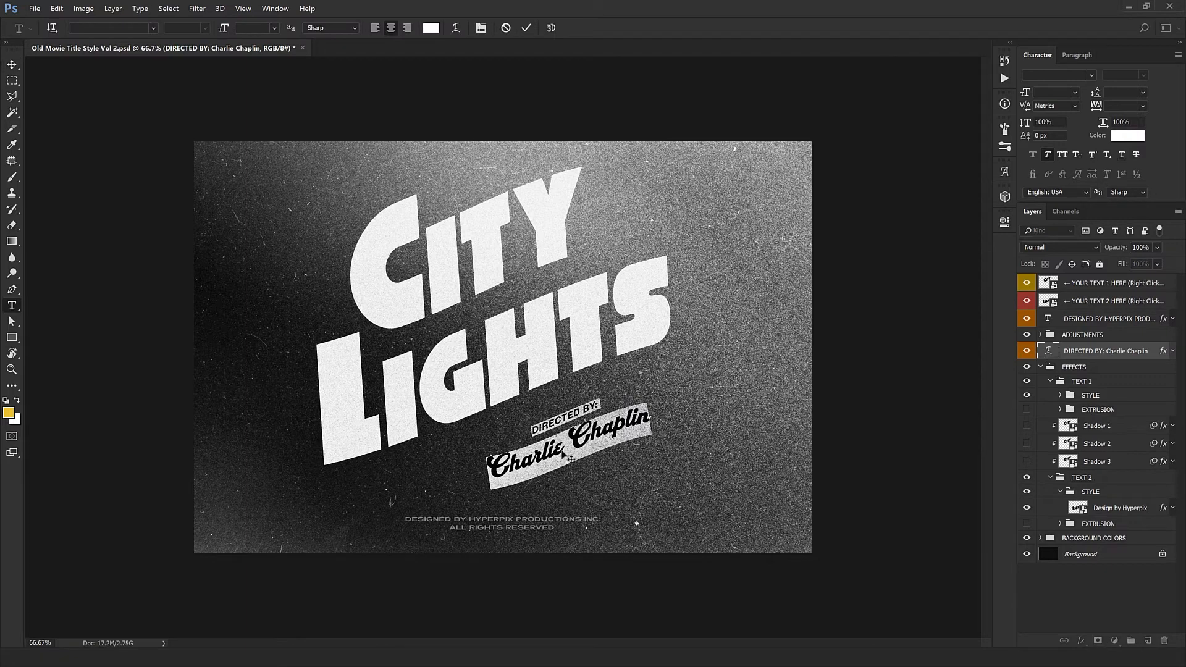
# Step: Close the director credit edit, check the DESIGNED BY layer's 30% opacity, and select Background Colors
pyautogui.click(12, 65)
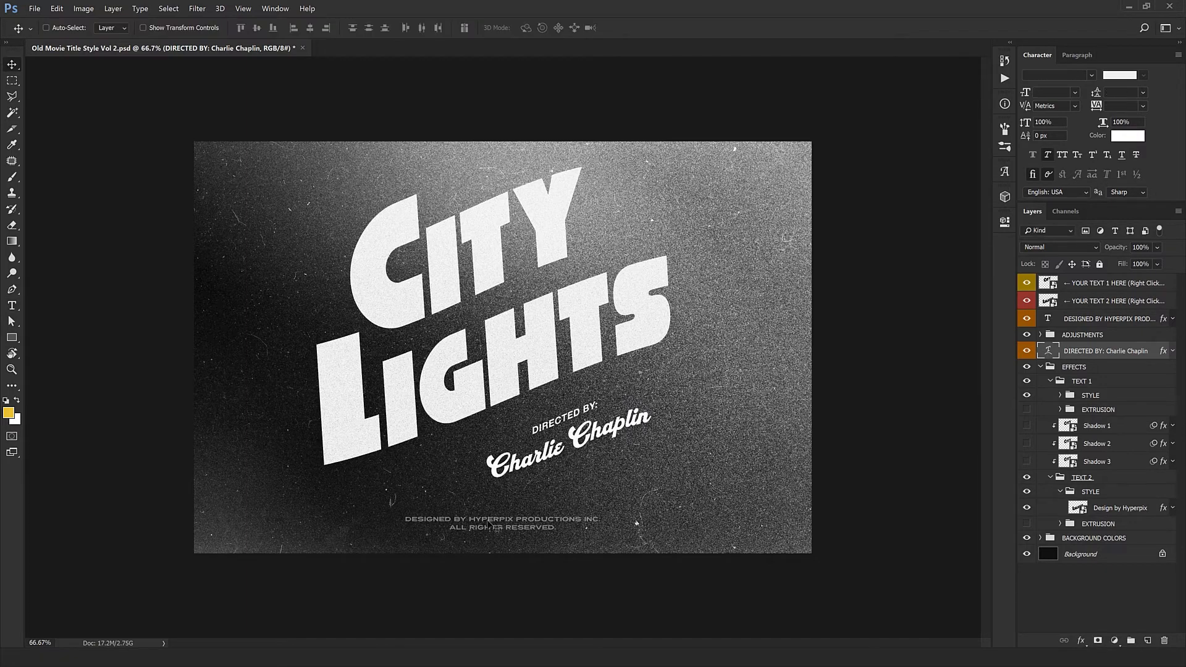
pyautogui.click(1108, 319)
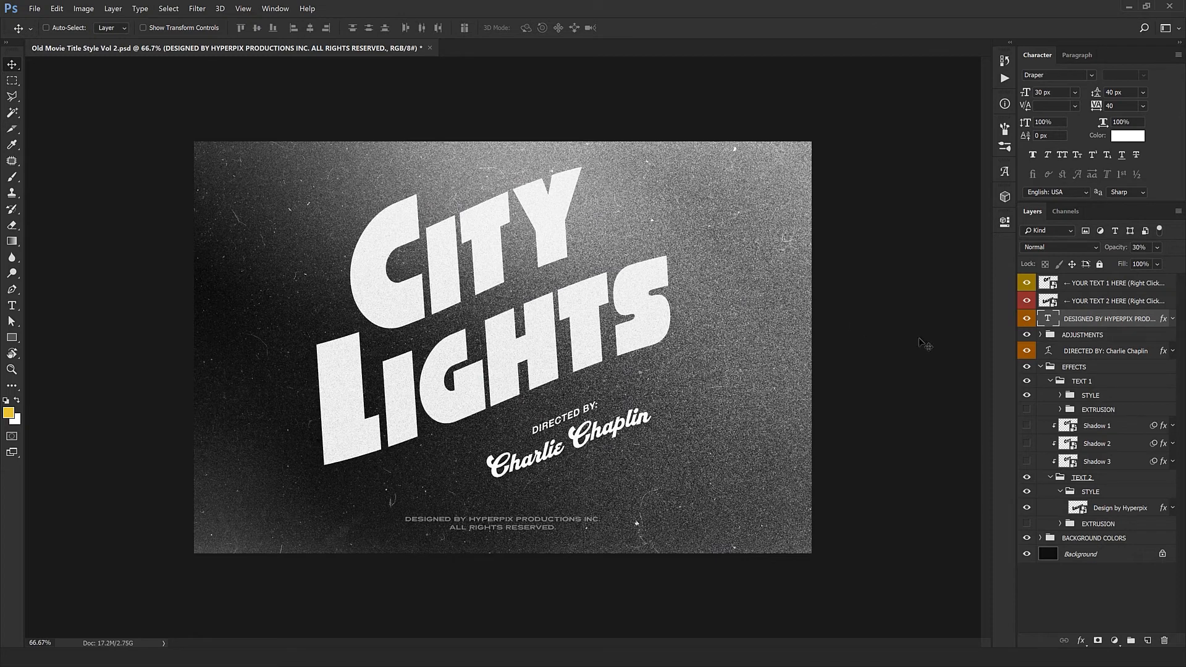
pyautogui.moveTo(838, 414)
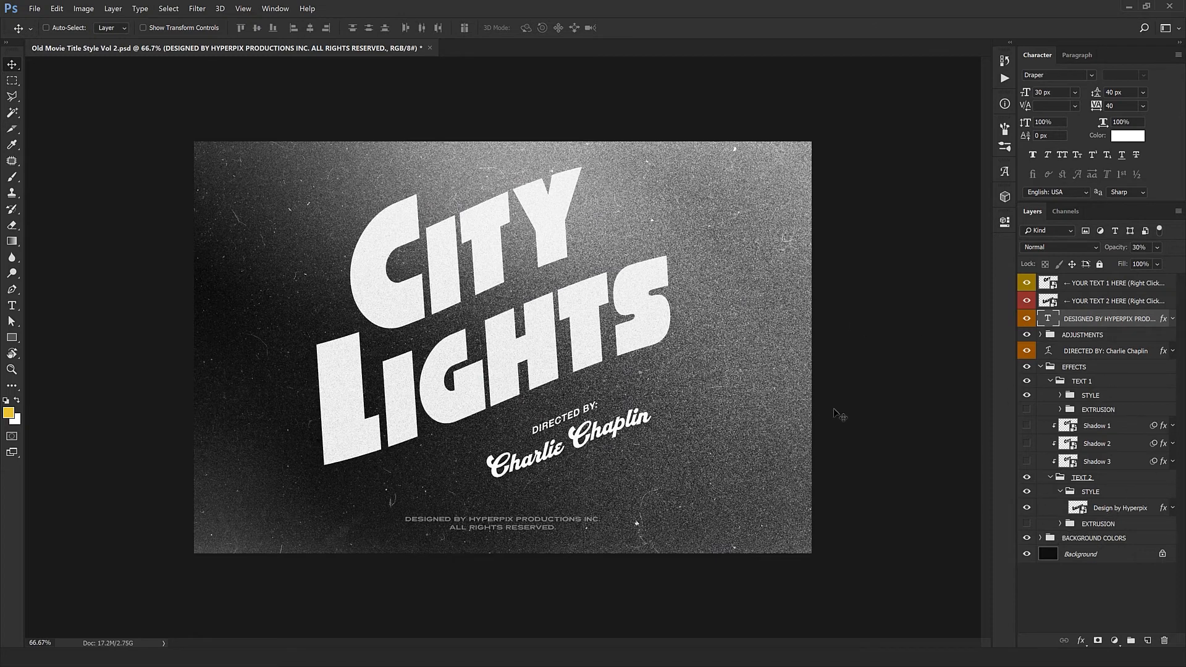
pyautogui.click(1093, 538)
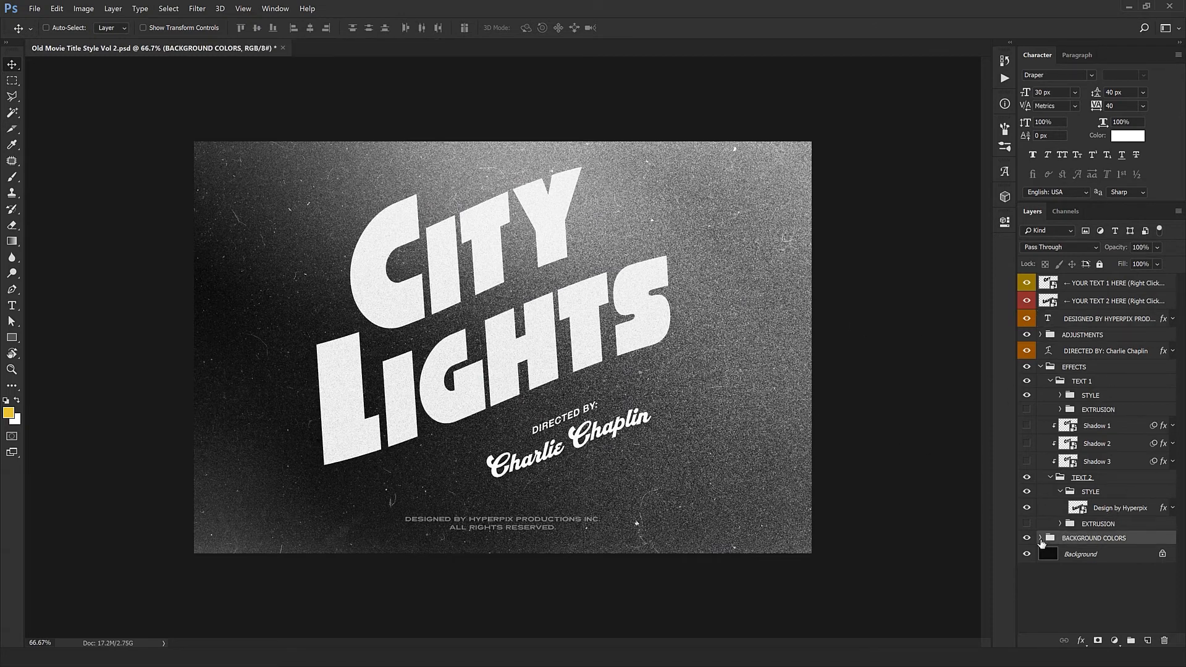
# Step: Expand Background Colors, preview dark red, white, grey and black fills, then cancel, keeping the dark background
pyautogui.click(1040, 541)
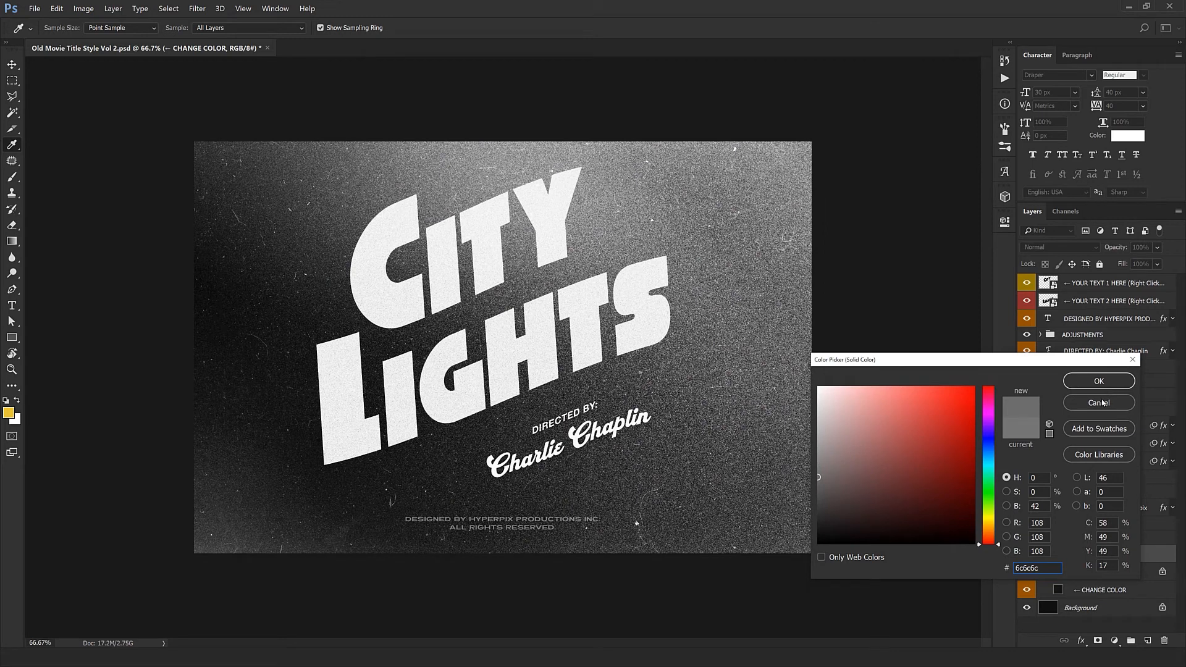
pyautogui.click(847, 532)
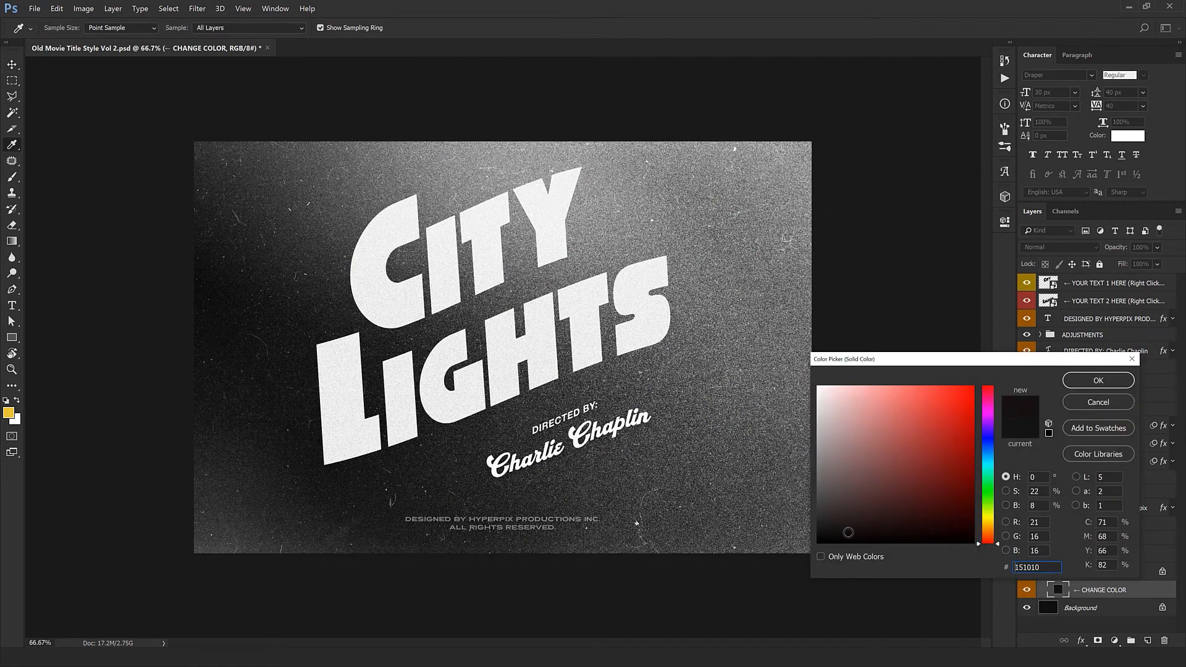
pyautogui.click(818, 389)
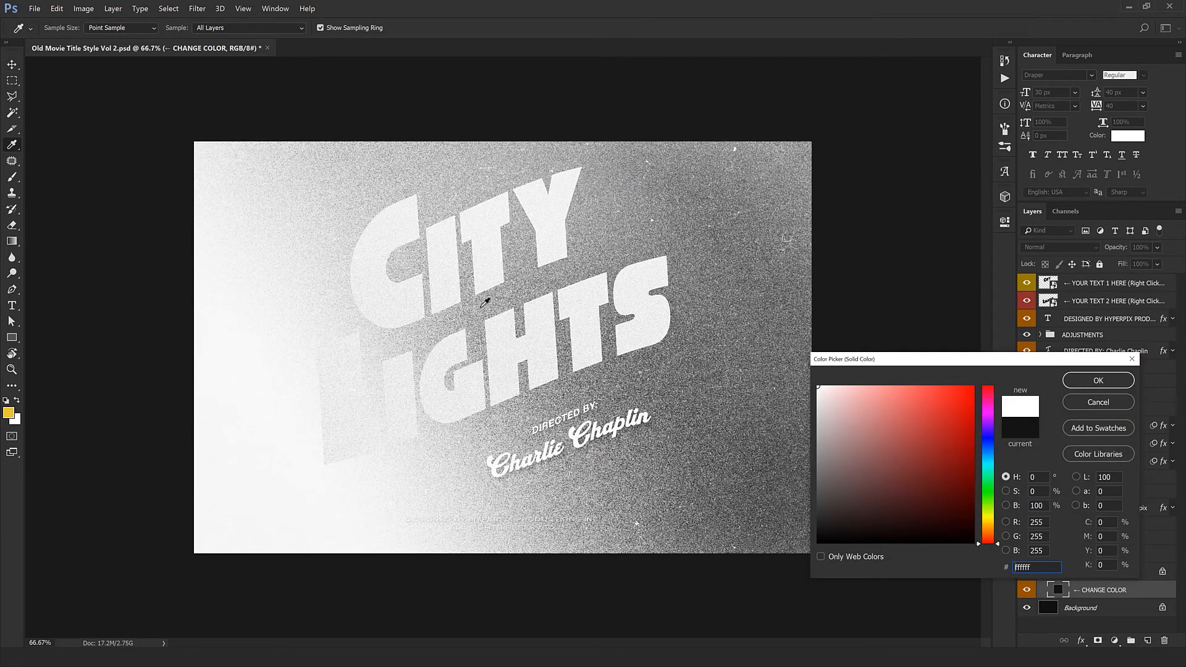
pyautogui.click(930, 474)
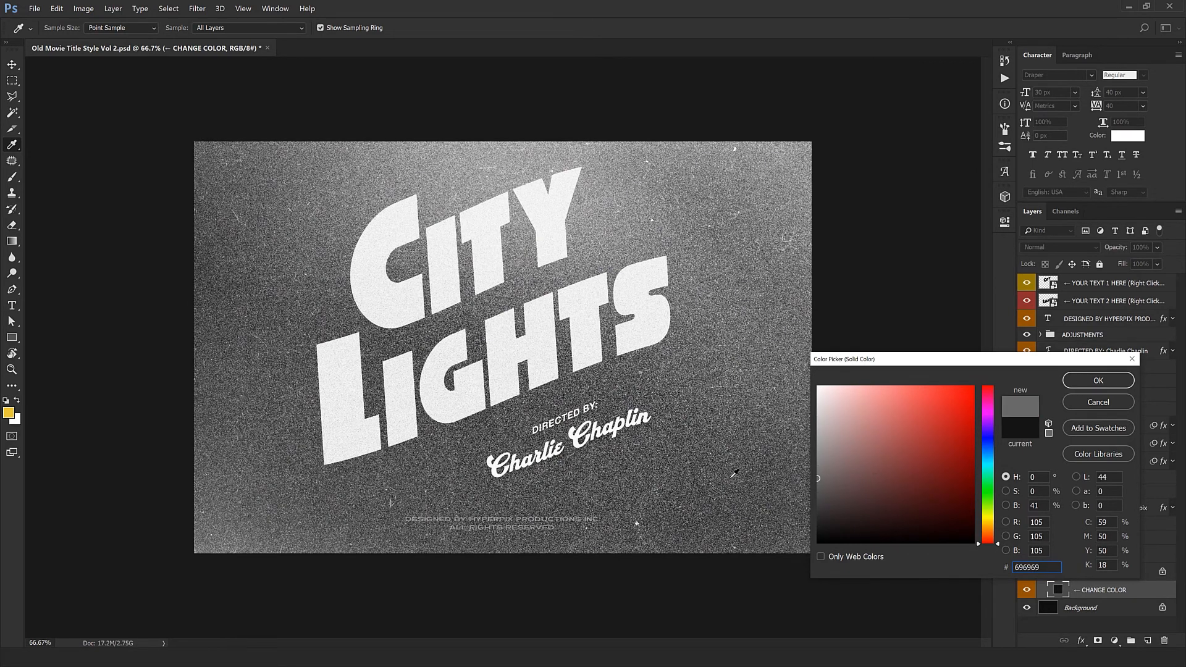
pyautogui.click(832, 539)
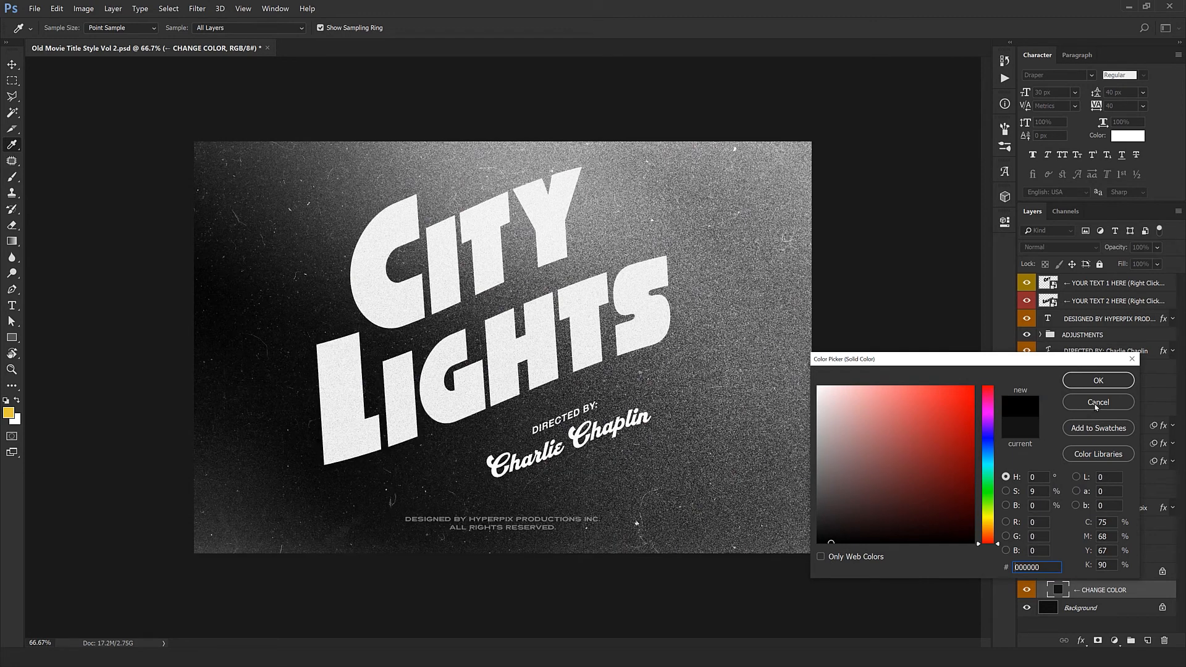
pyautogui.click(1097, 402)
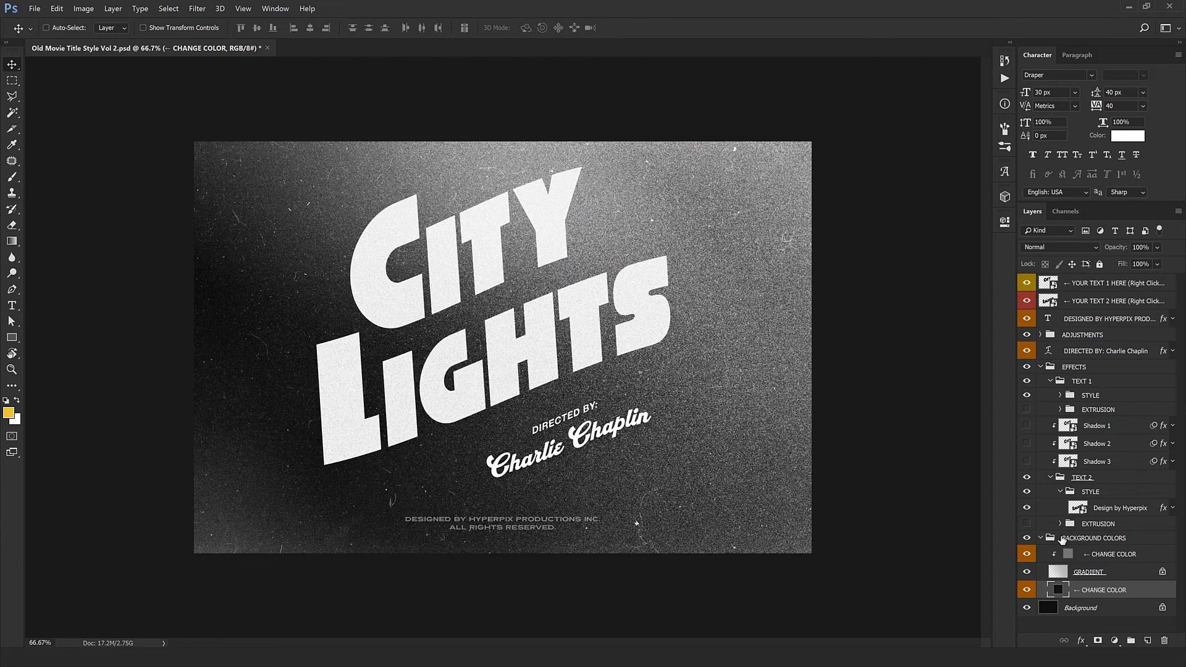
pyautogui.click(1093, 539)
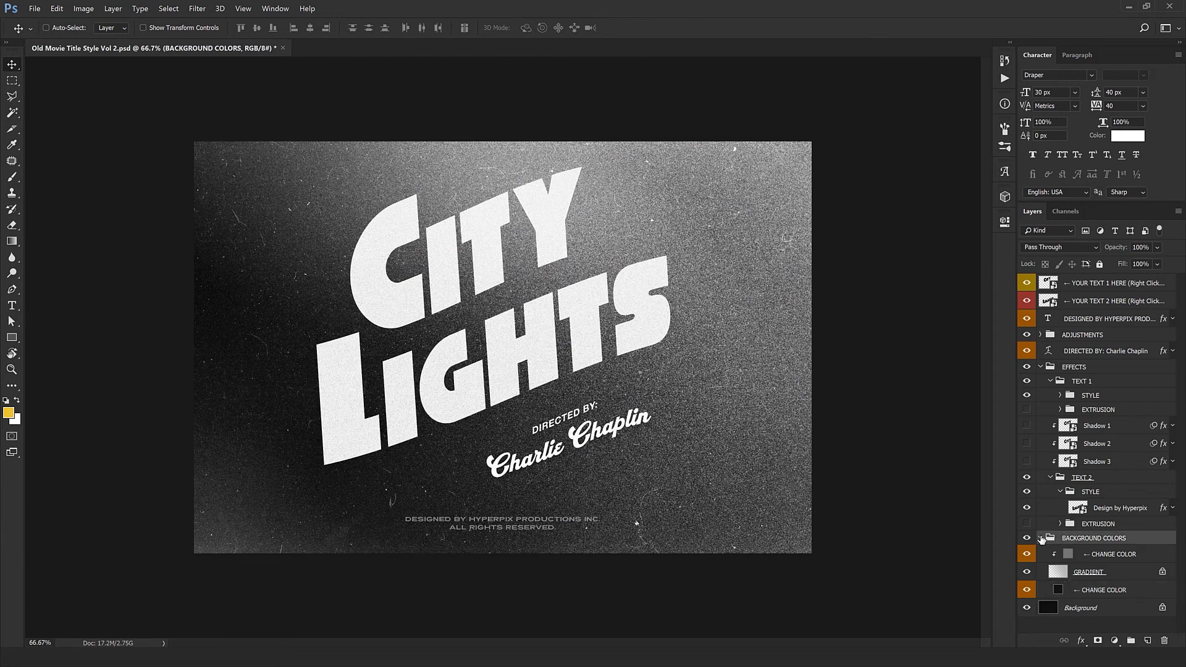
# Step: Collapse the Background Colors and TEXT 1 groups, with CITY LIGHTS showing its extrusion and shadows
pyautogui.click(1041, 538)
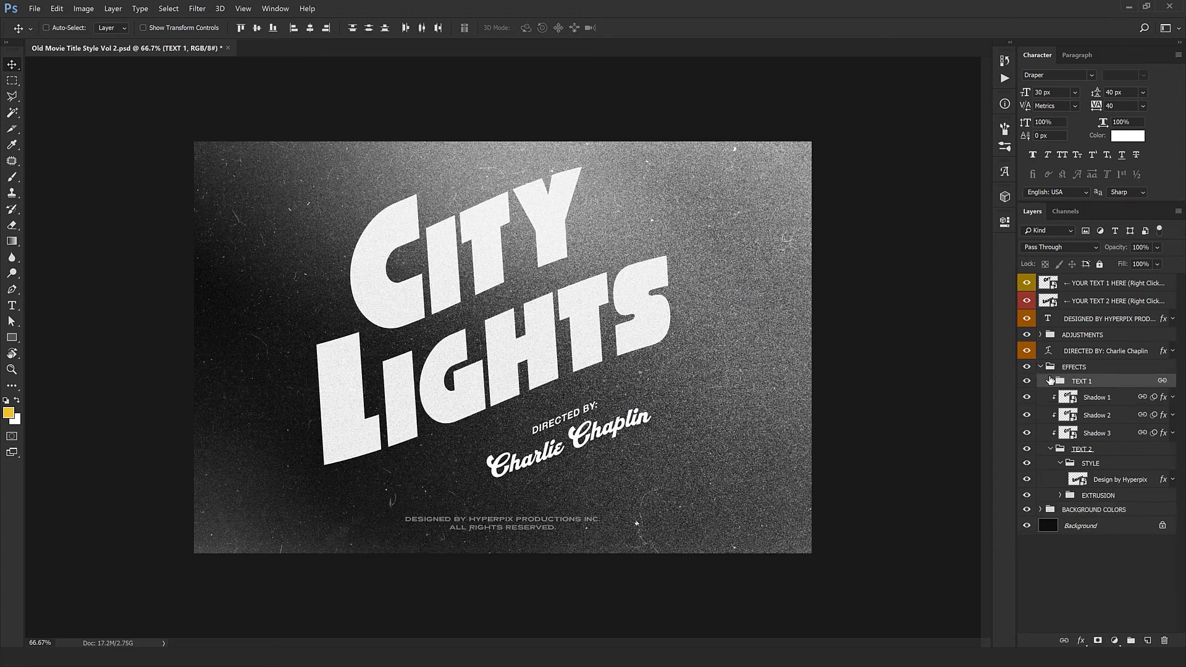
pyautogui.click(1040, 367)
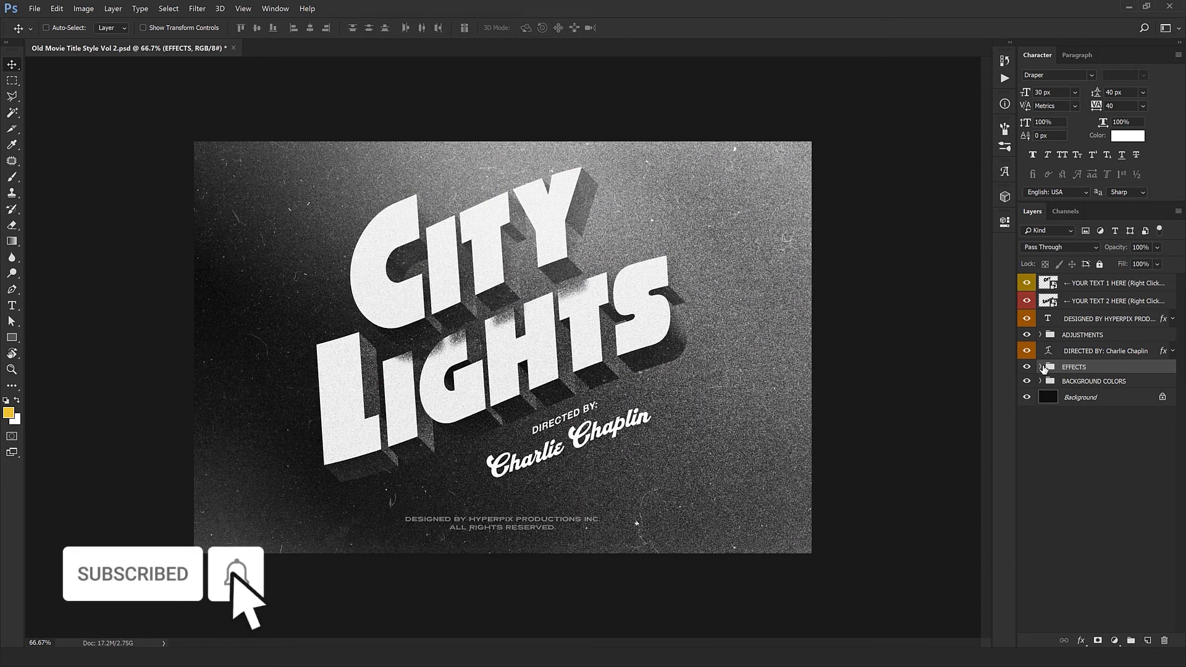
pyautogui.click(236, 573)
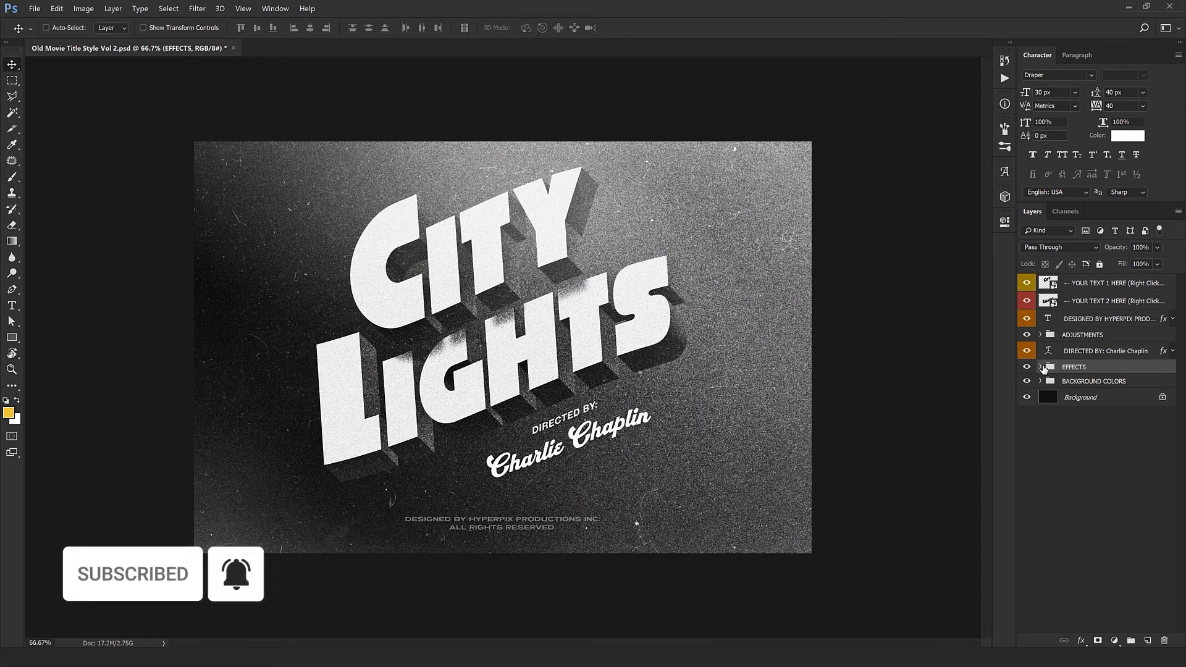